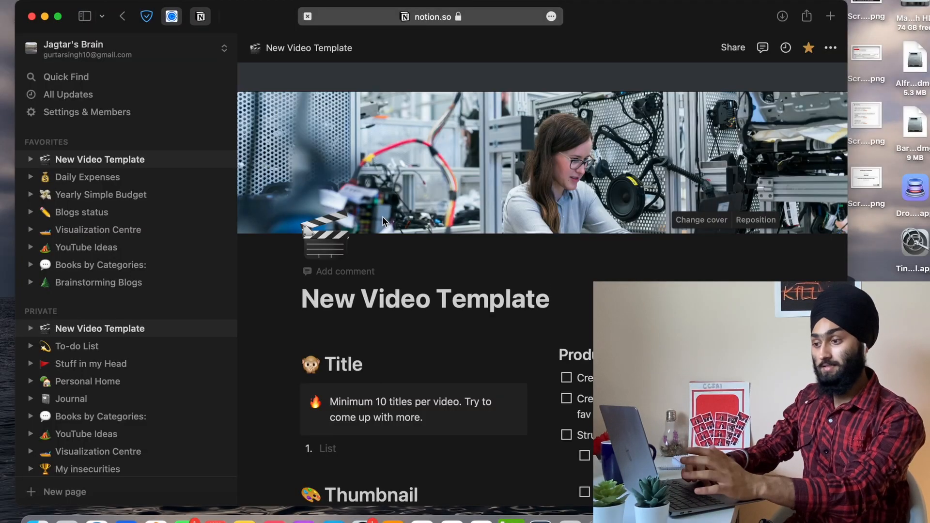
Step: Show the existing Daily Expenses page with the May 2022 group collapsed among the monthly groups
click(87, 176)
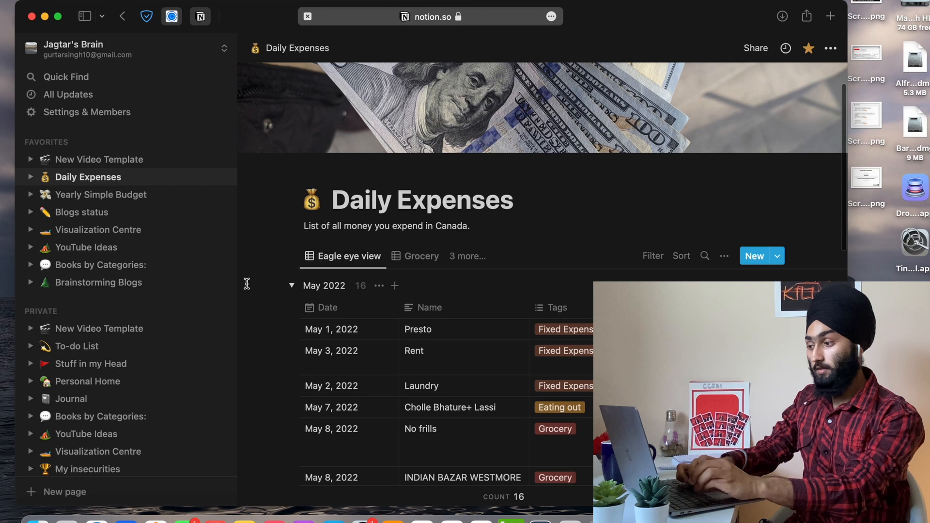
scroll(up, 3)
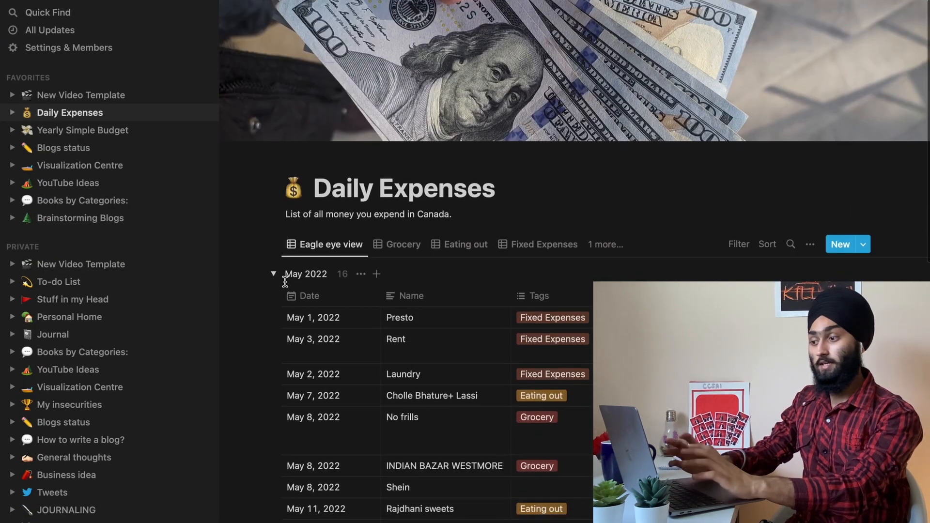
click(273, 273)
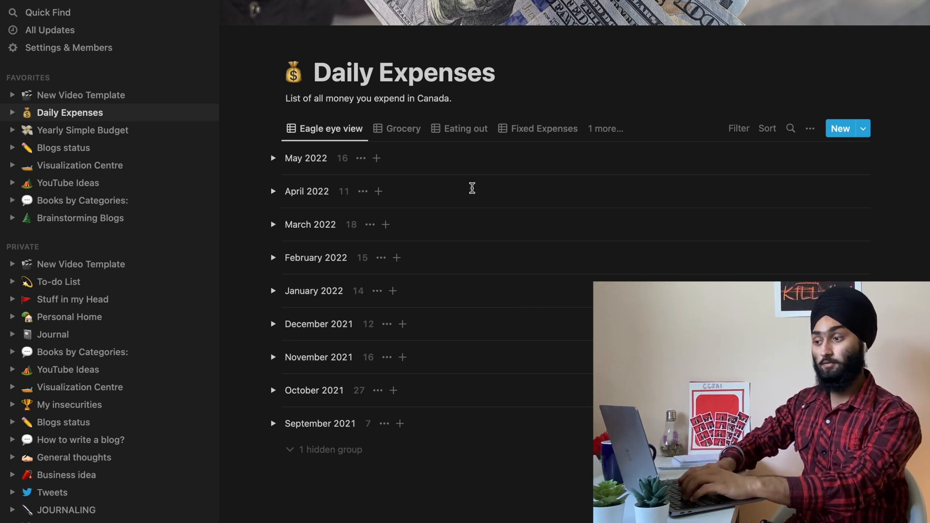
scroll(down, 3)
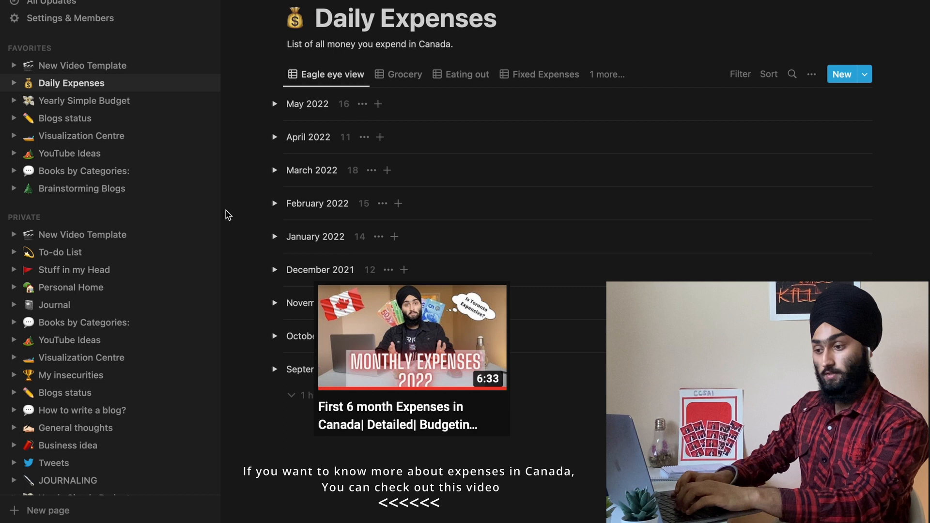
mouse_move(53, 504)
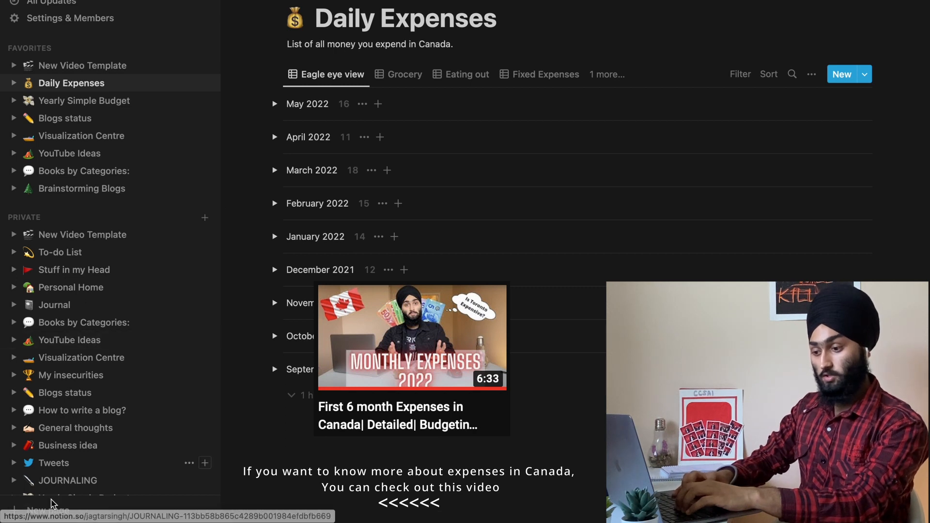
mouse_move(100, 434)
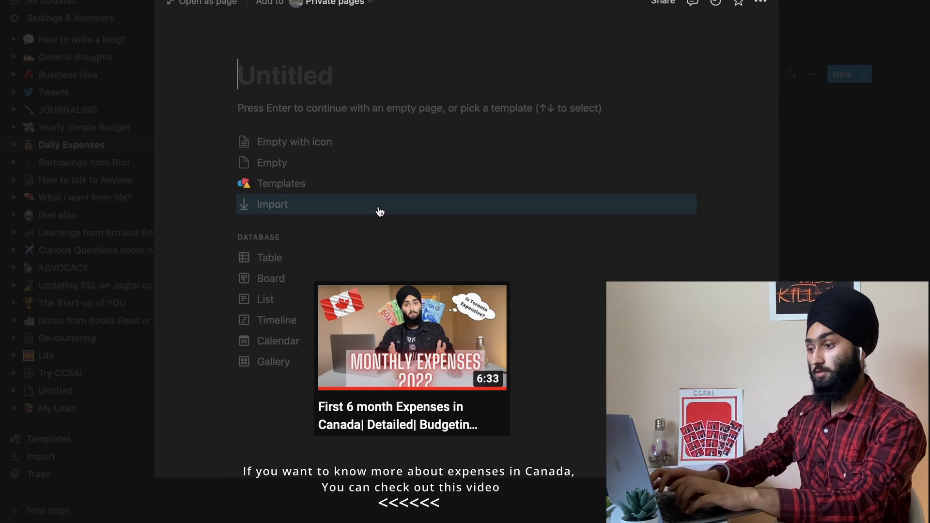
Step: Title the new page 'Daily expenses'
text(Dail)
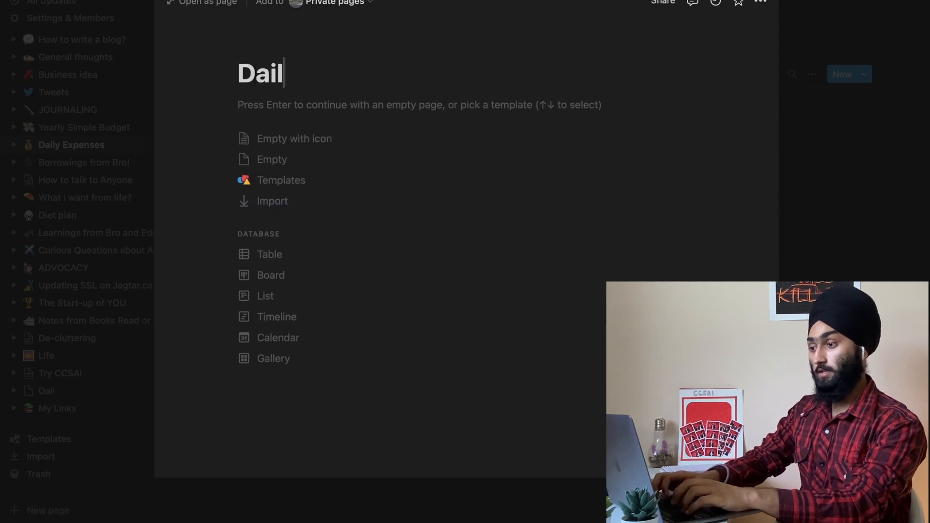
text(y e)
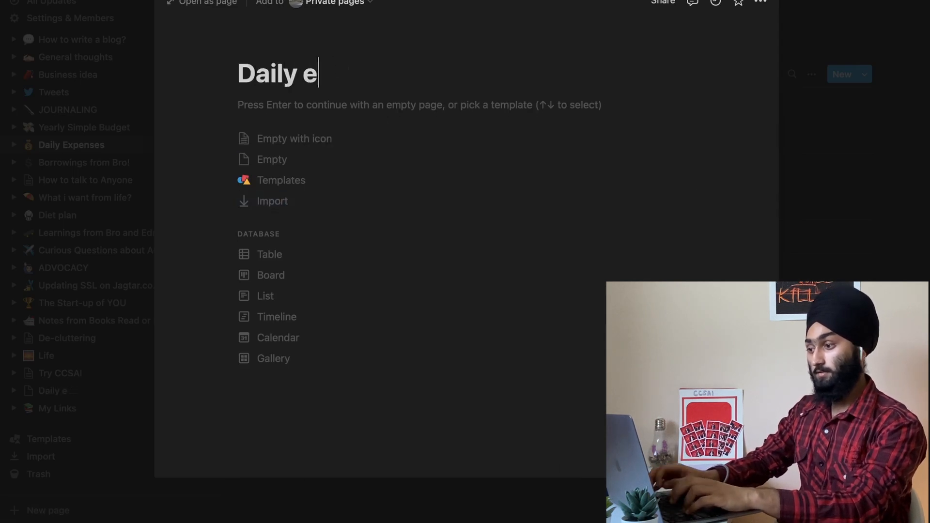
text(xpenses)
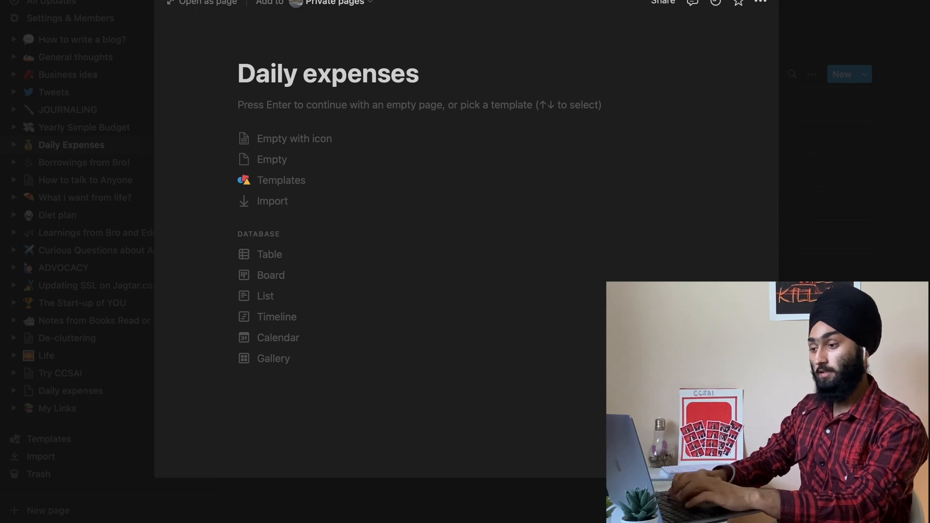
mouse_move(308, 138)
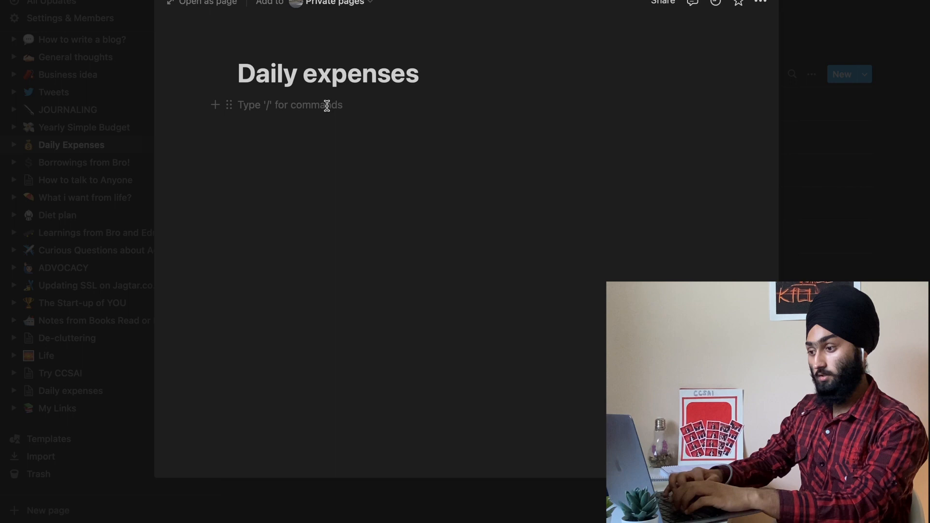
Step: Insert a table view backed by a new database and title it 'Expenses'
text(/table)
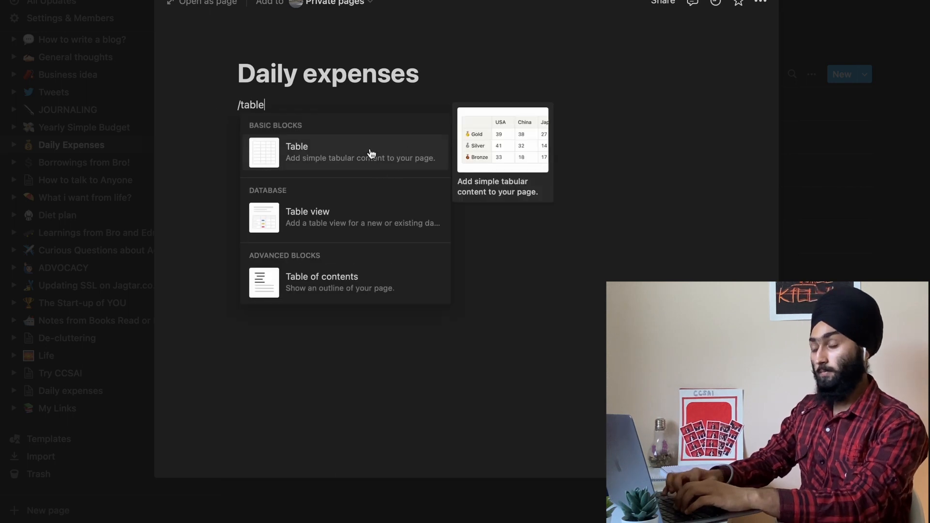
click(307, 216)
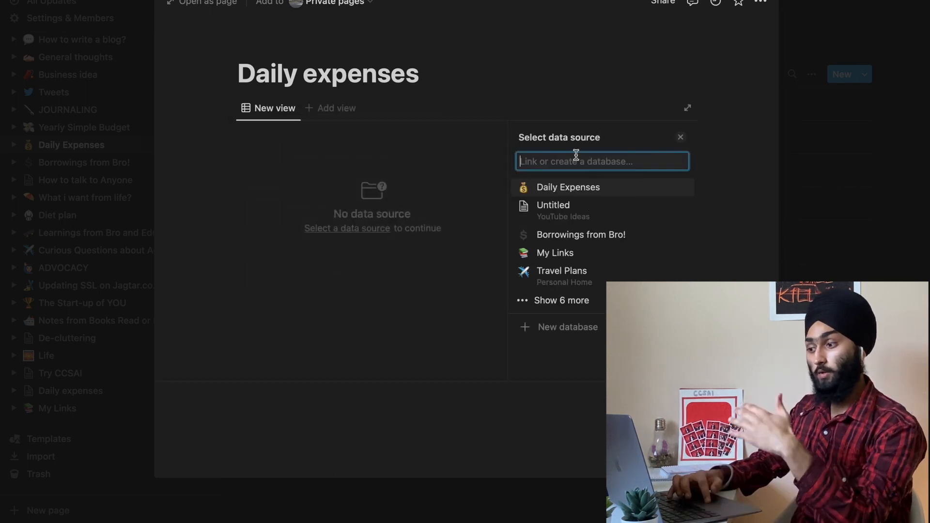
mouse_move(382, 148)
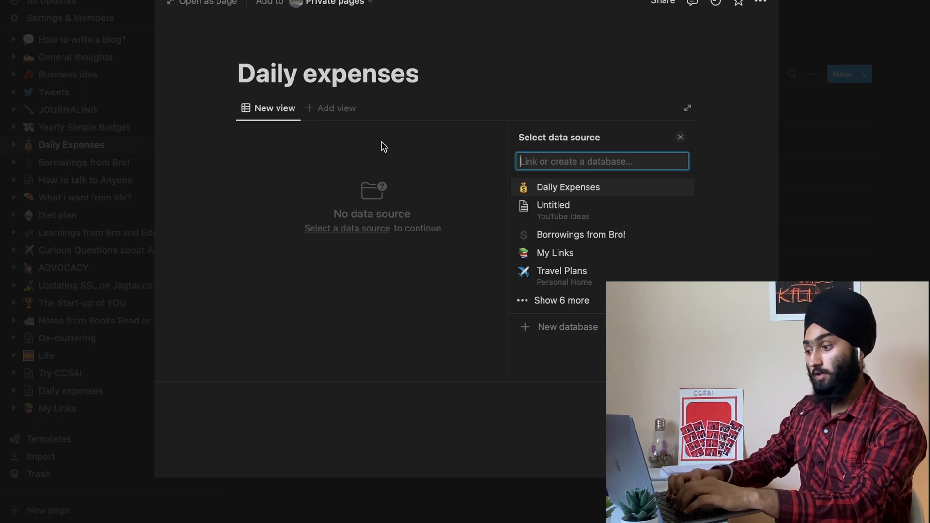
click(567, 326)
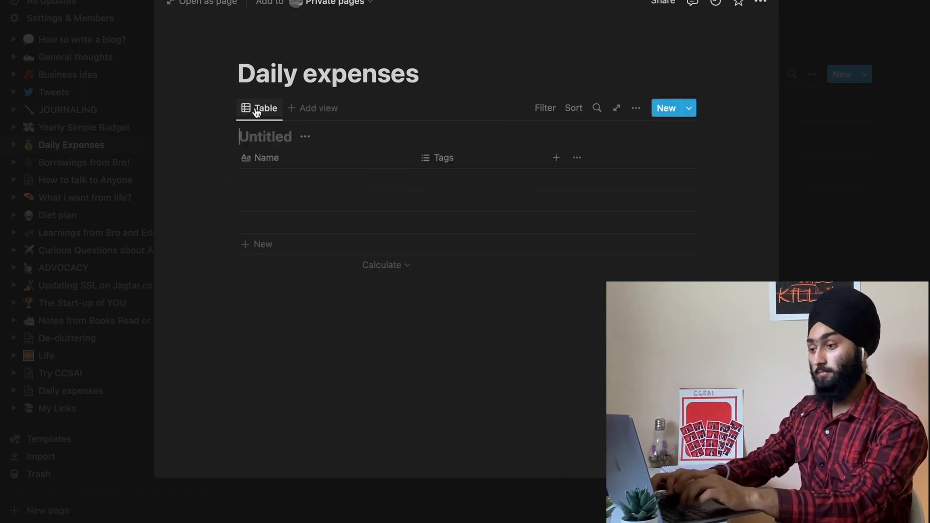
text(Expenx)
click(486, 157)
text(Date)
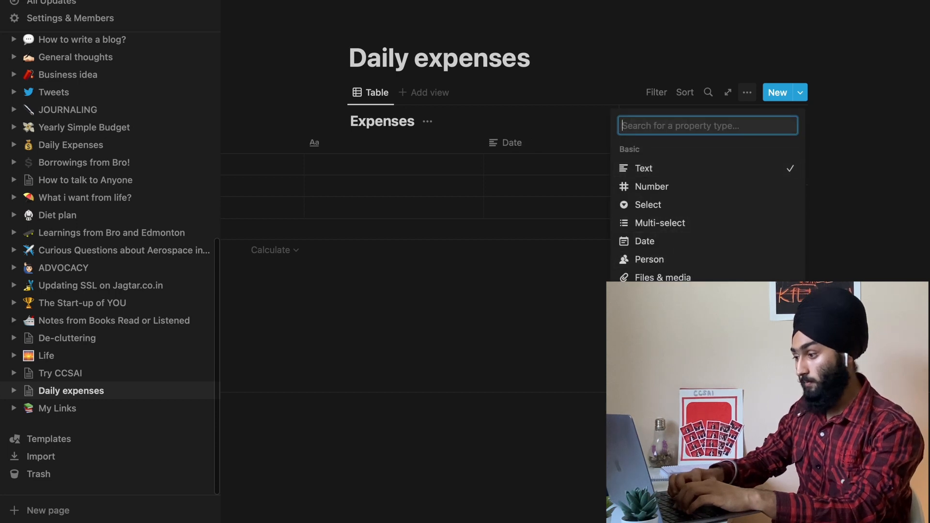
mouse_move(683, 152)
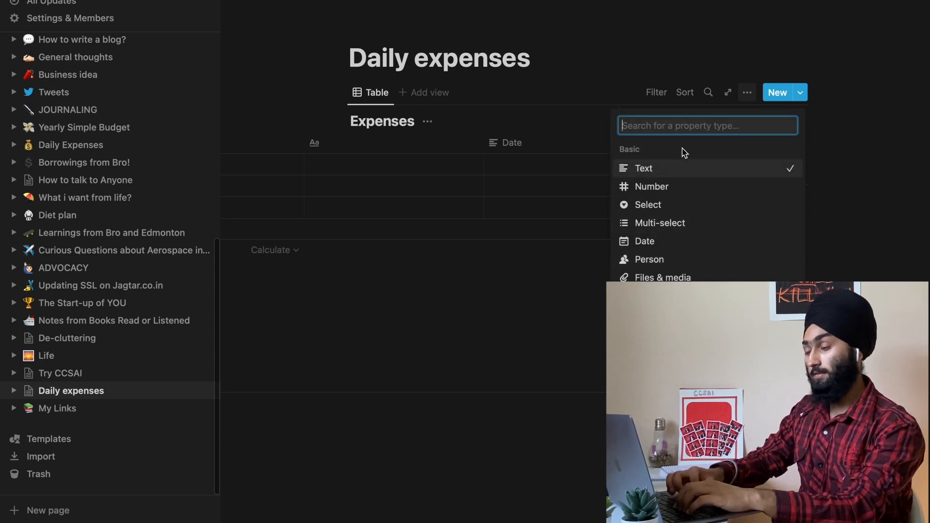
Step: Add a 'Price' column and set its property type to Number
click(644, 241)
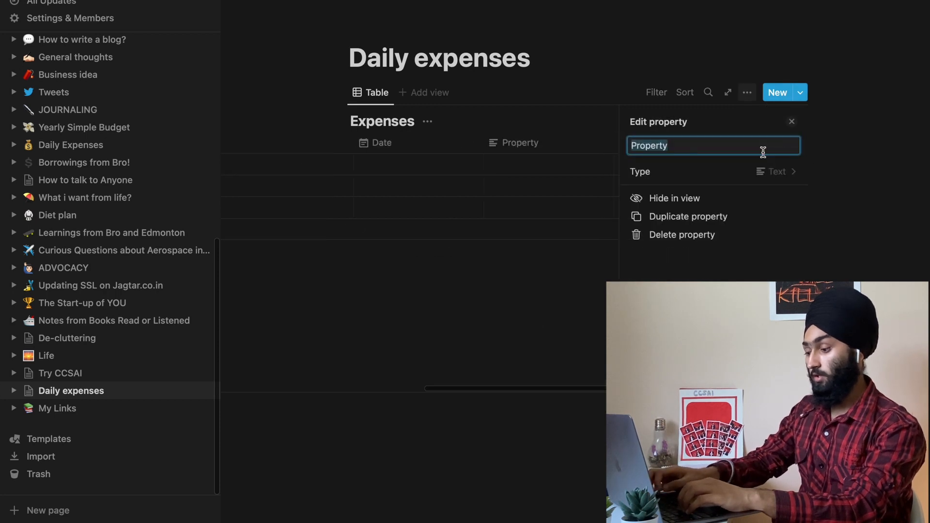
text(C)
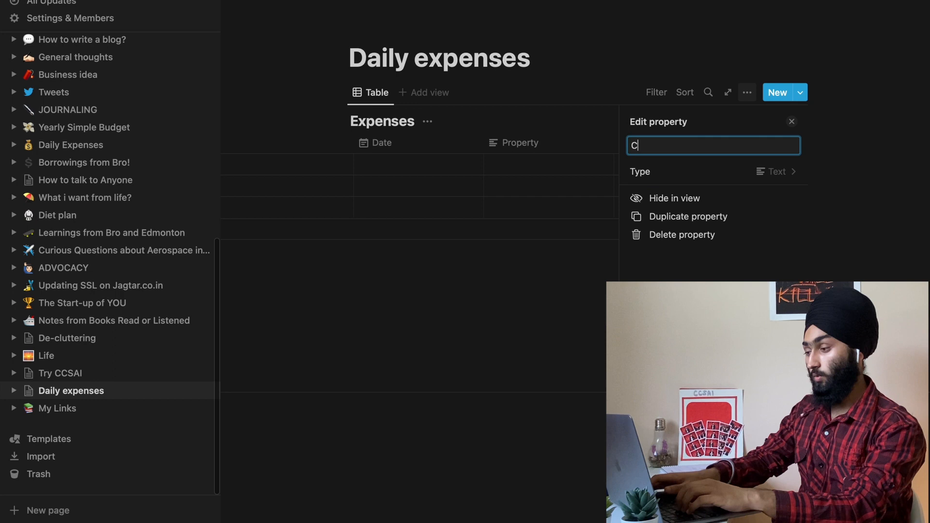
key(Backspace)
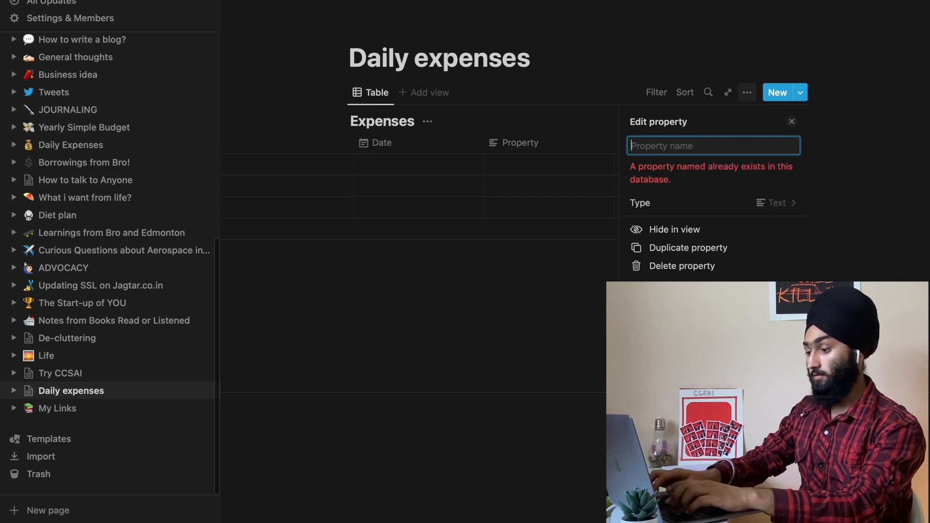
text(Price)
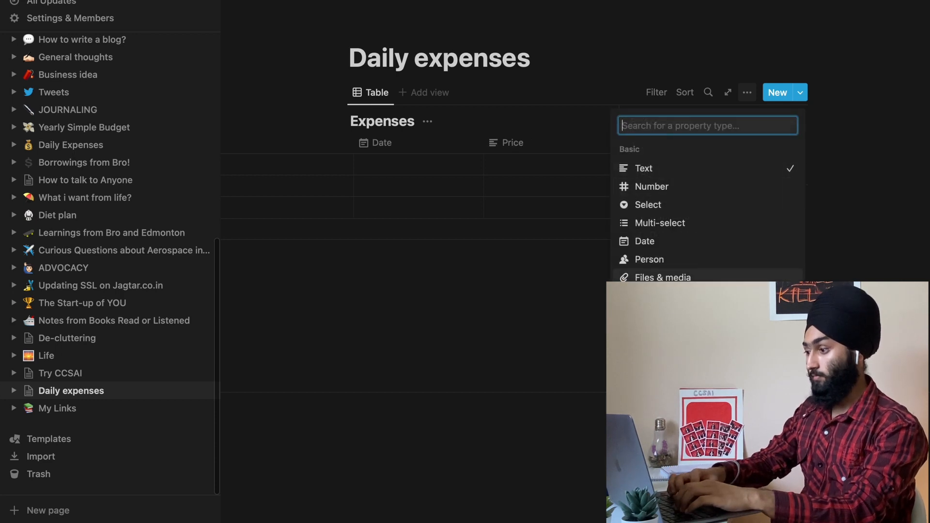
mouse_move(682, 193)
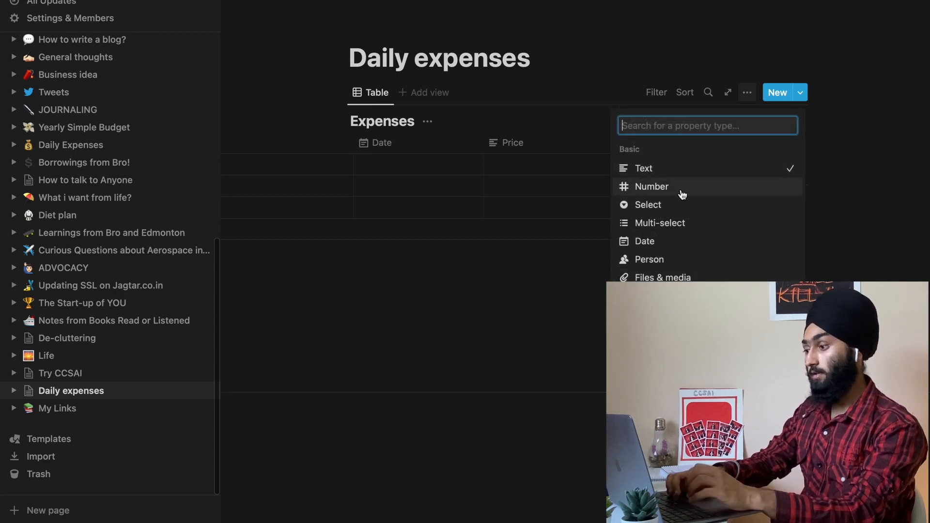
click(651, 186)
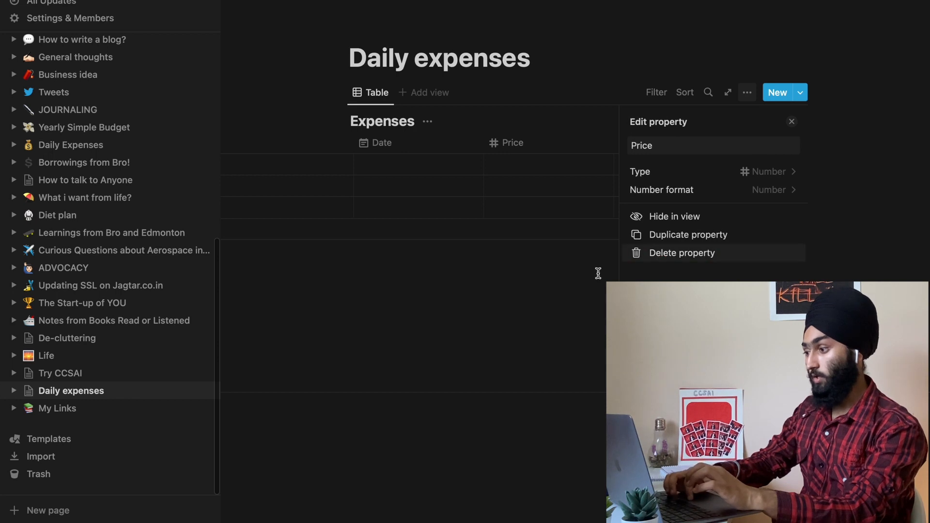
Step: Set the Price column's number format to Canadian dollar
click(792, 122)
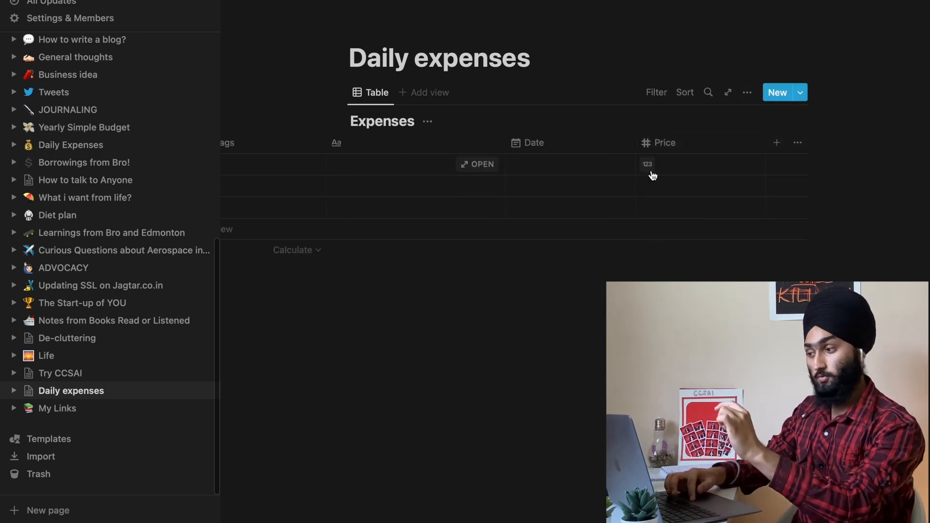
mouse_move(649, 172)
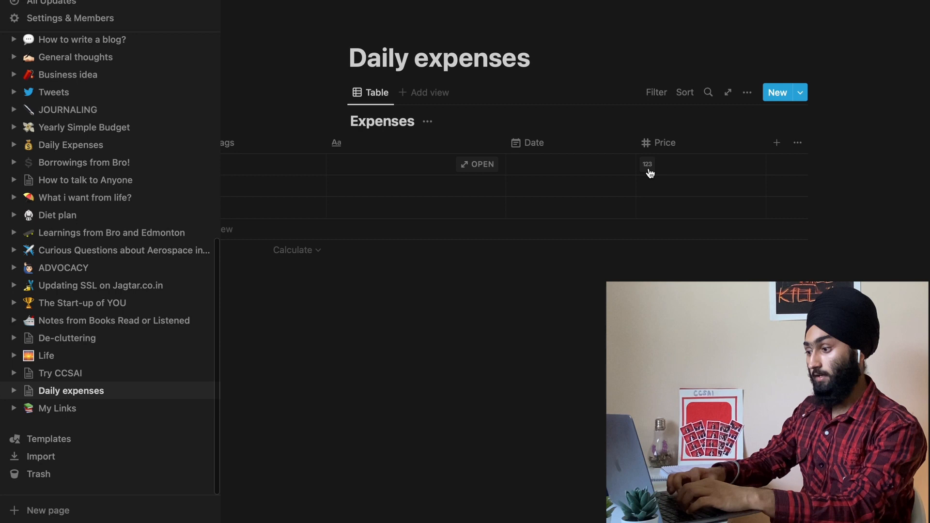
click(648, 165)
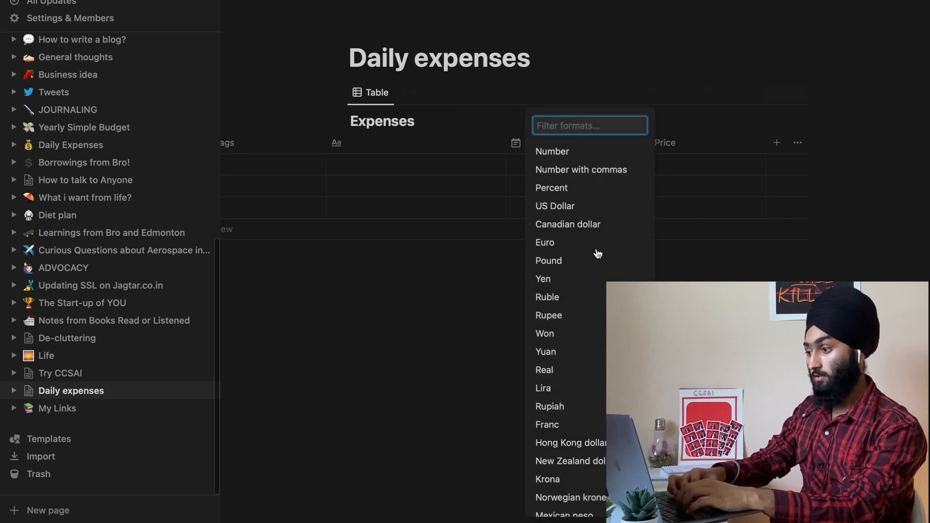
scroll(down, 3)
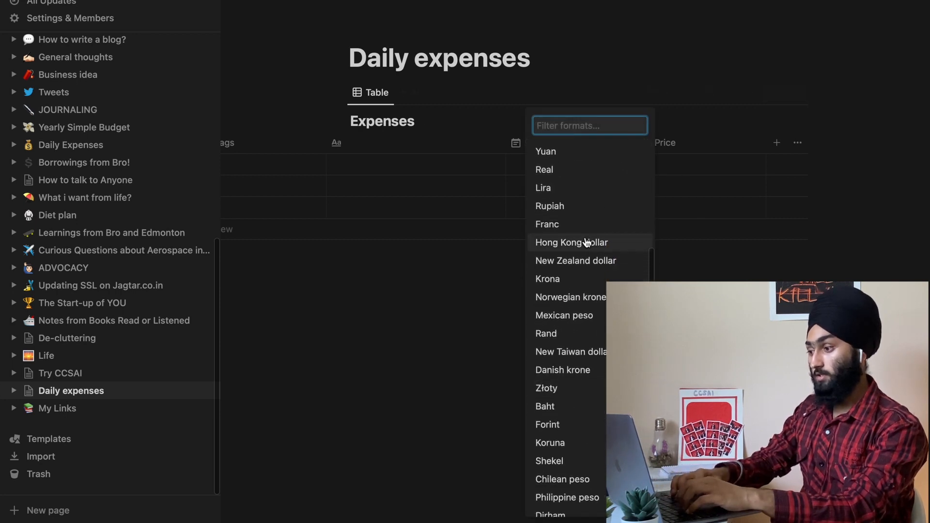
text(can)
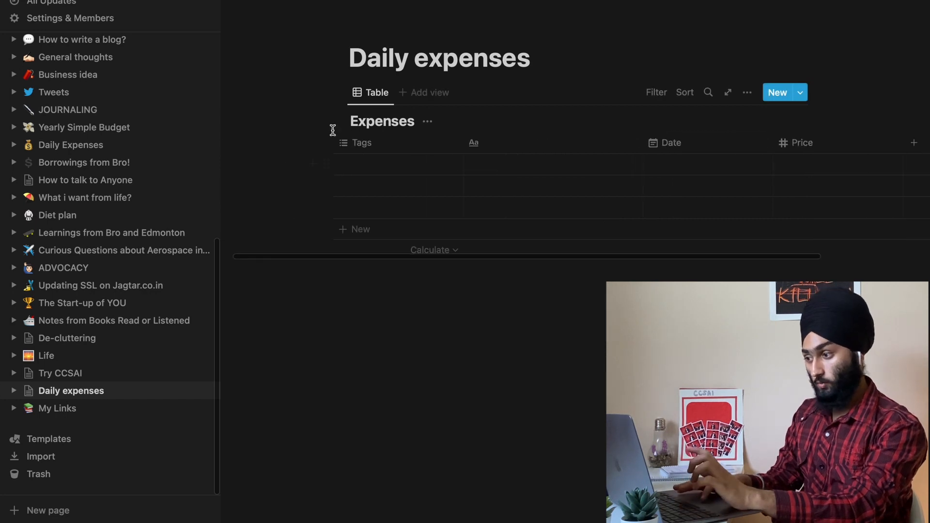
mouse_move(500, 147)
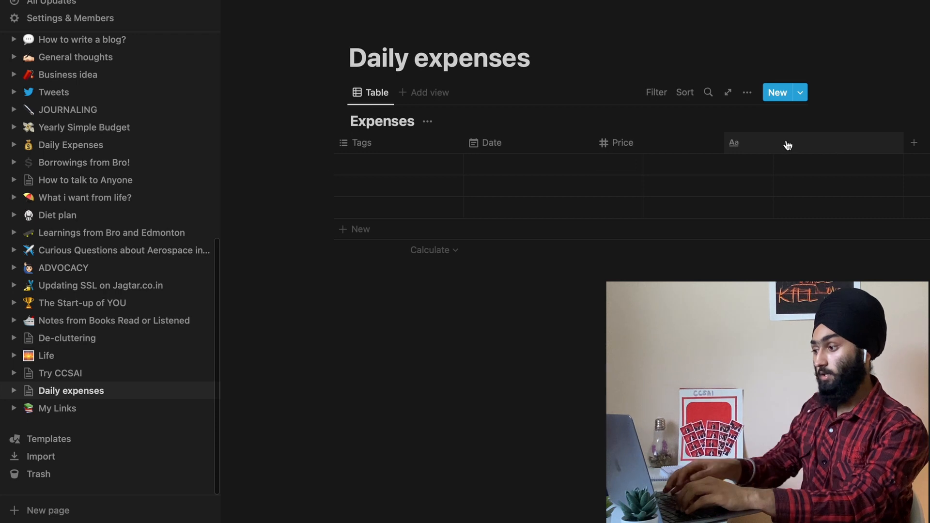
Step: Name the title column 'Comments' after moving it behind Price
click(733, 142)
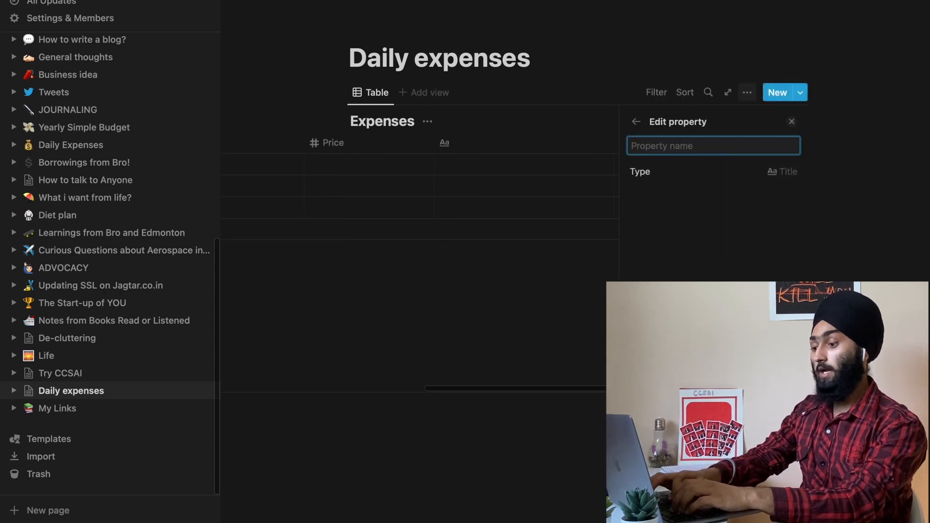
text(Comments)
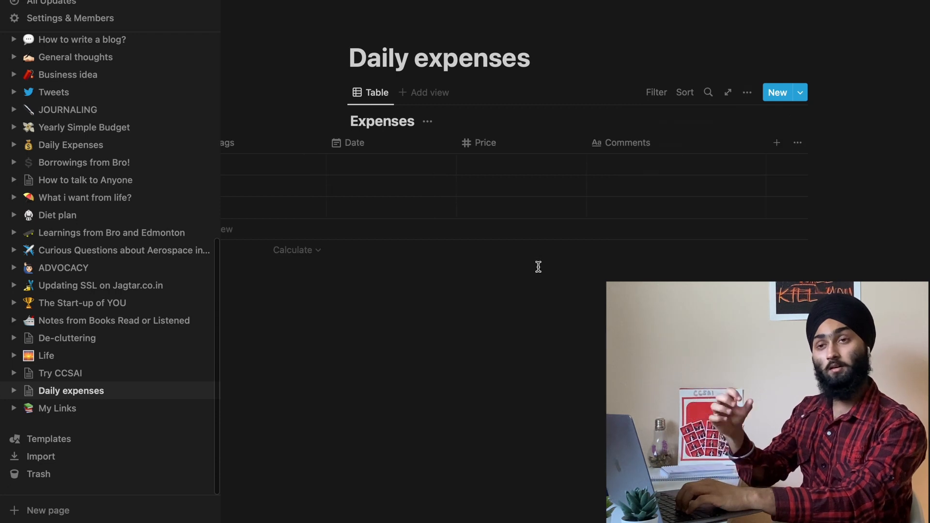
Step: Add a text column named 'Cash type' at the end, with Date moved to the front
click(69, 144)
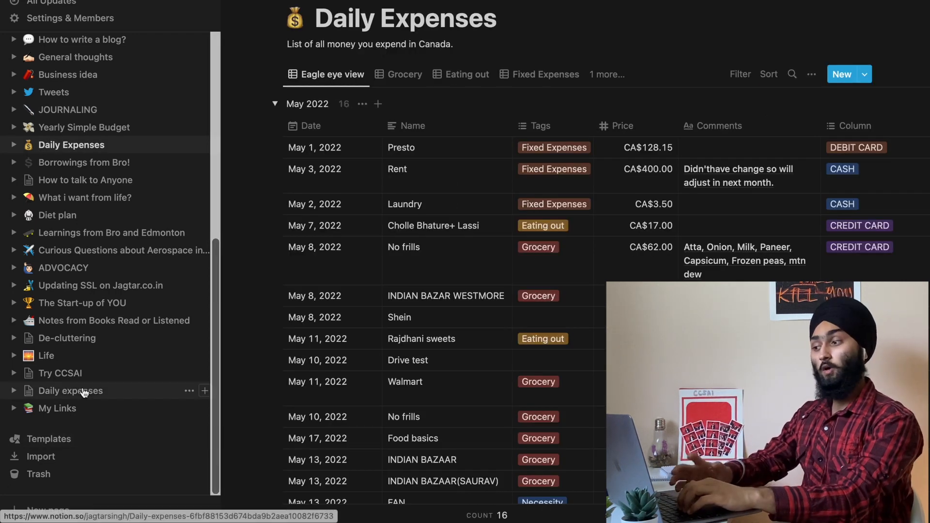
click(69, 391)
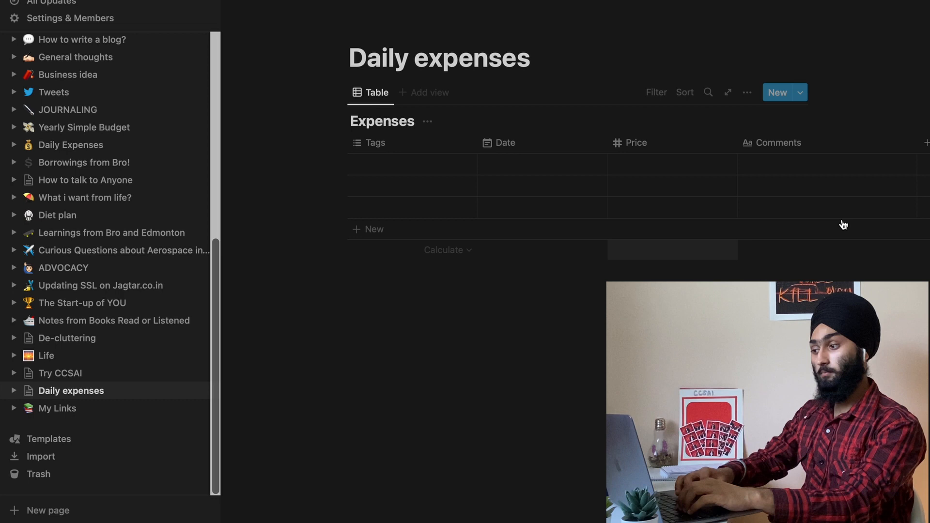
click(924, 142)
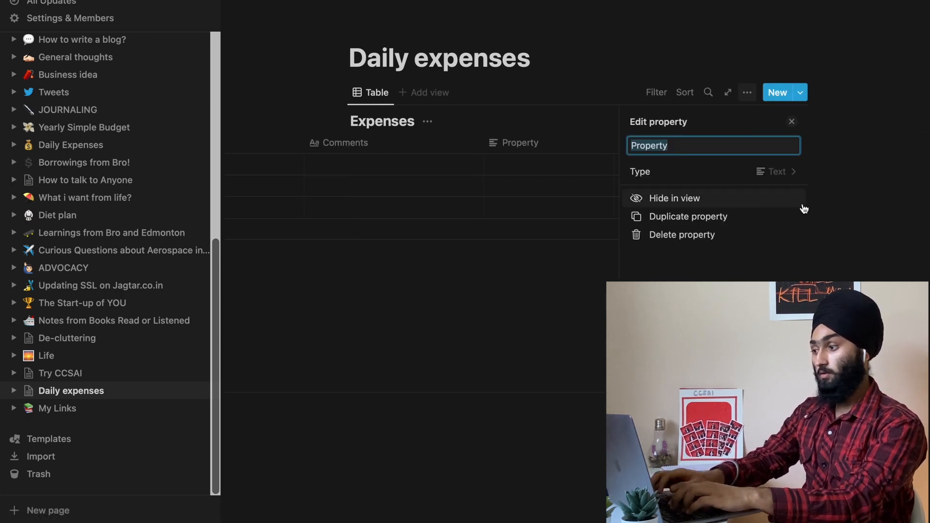
text(Cash typ)
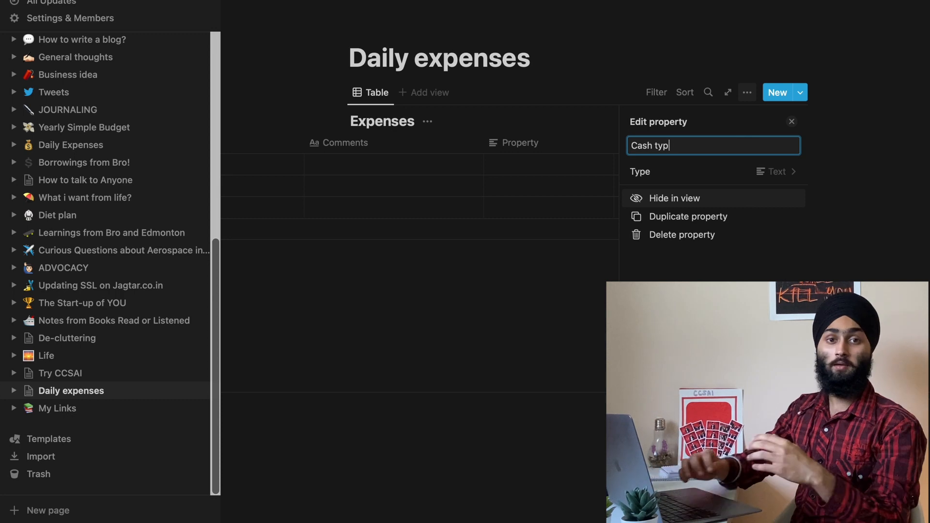
text(e)
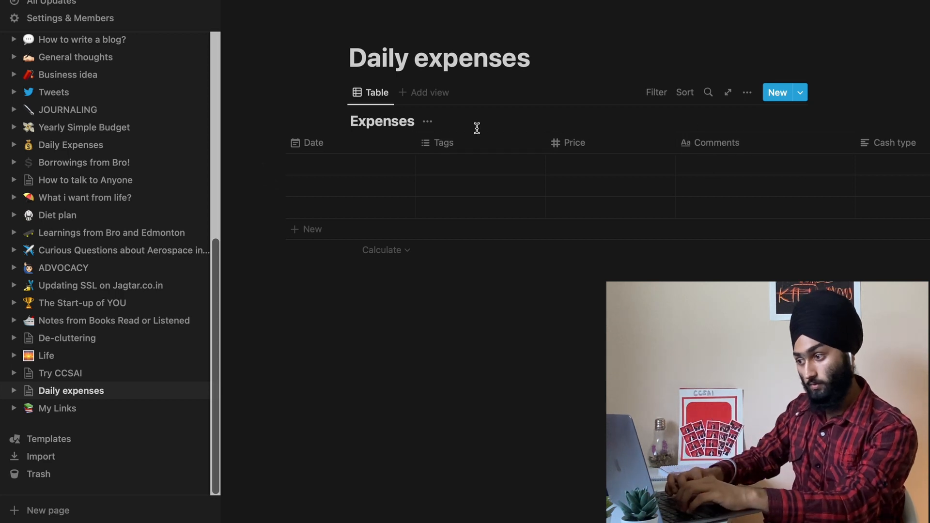
Step: Rename Tags to 'Name' and make it a Text property
click(443, 142)
text(Name)
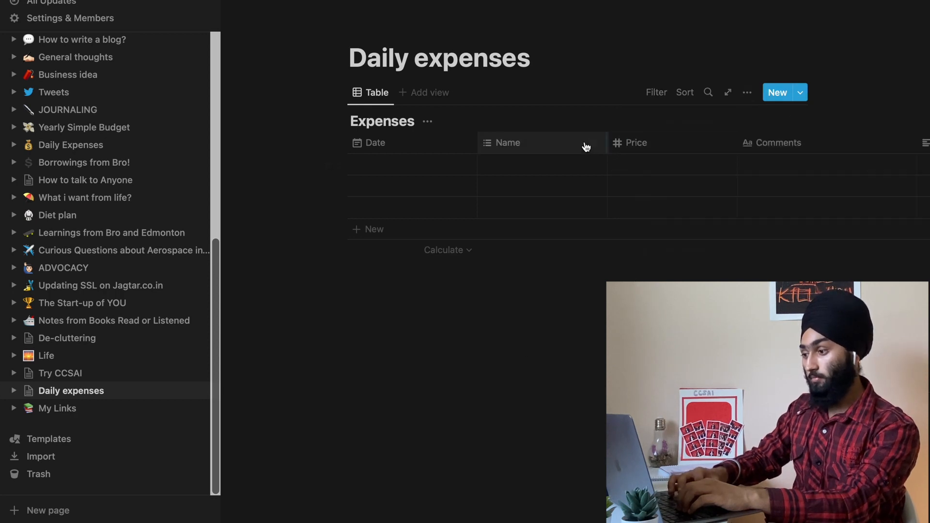
click(506, 142)
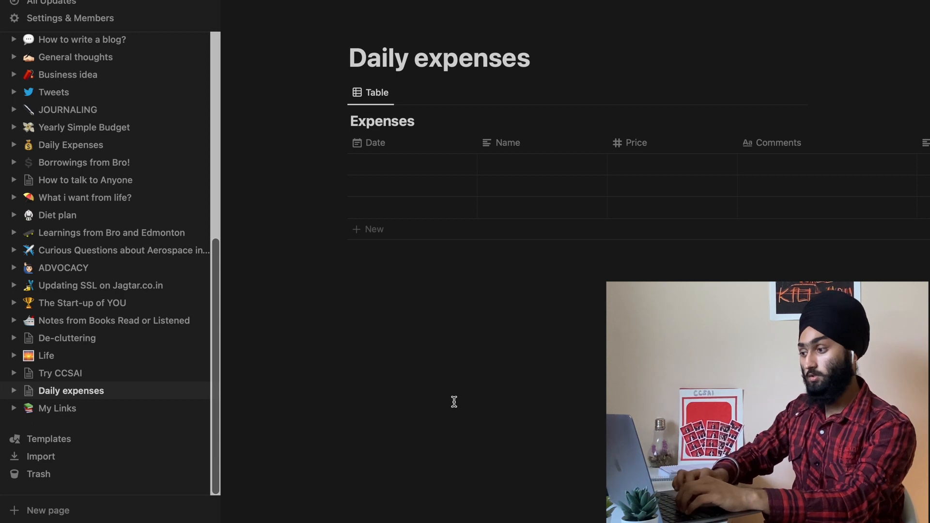
mouse_move(676, 154)
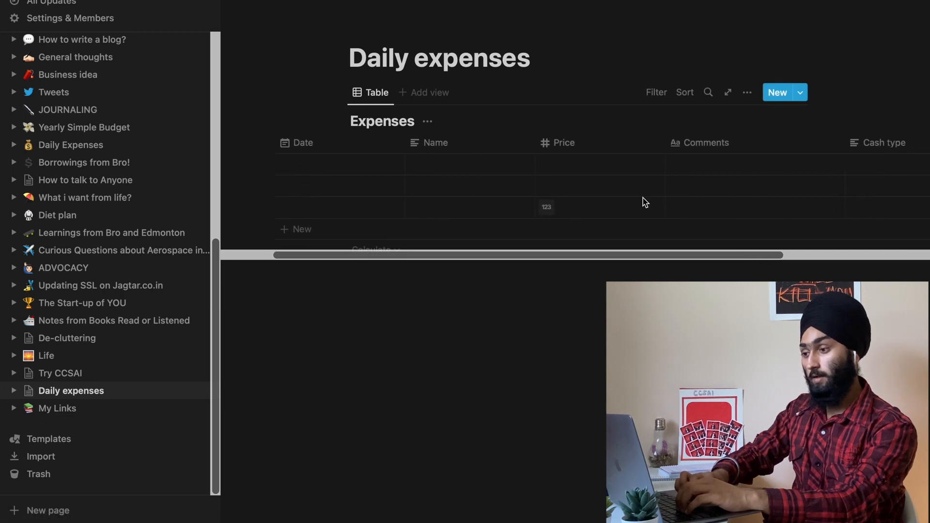
Step: Enter the first expense: May 28, No Frills, 30, comment 'Milk, Chips etc.'
click(338, 164)
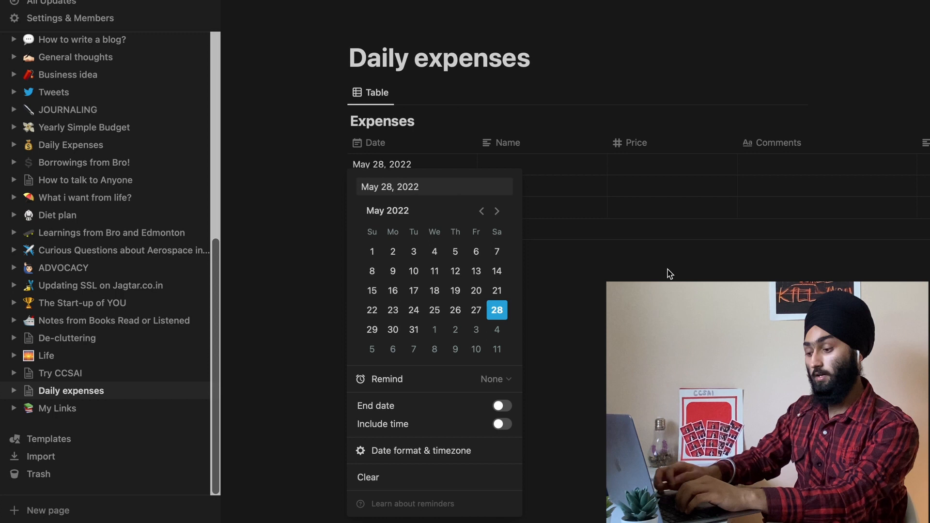
text(No Fr)
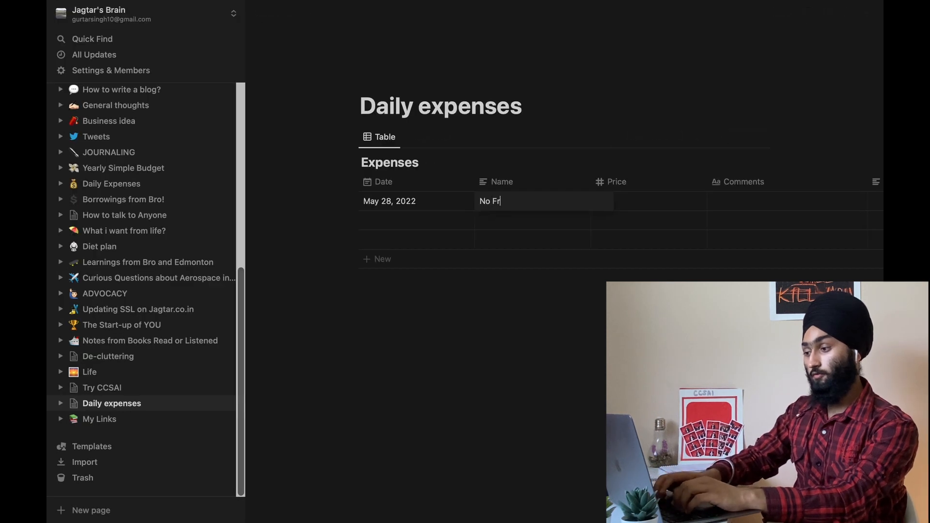
text(ills)
click(649, 201)
text(3)
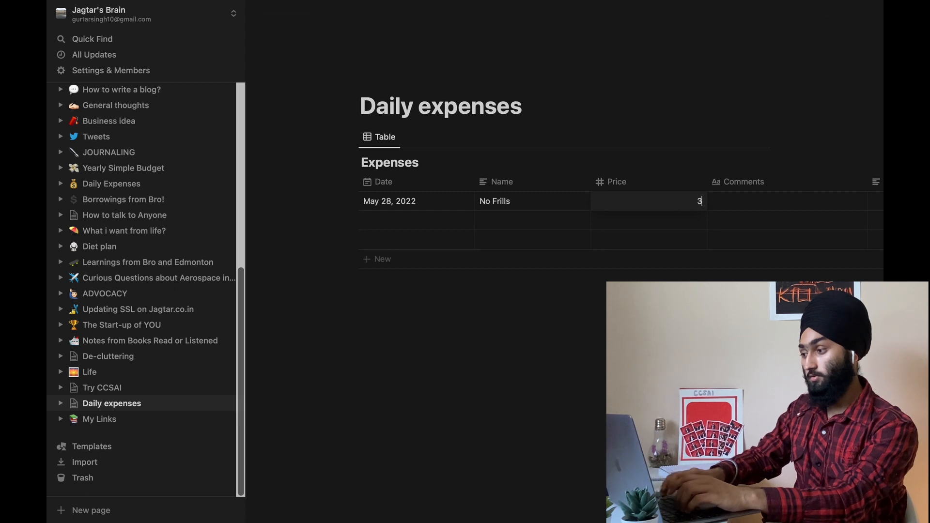
text(0)
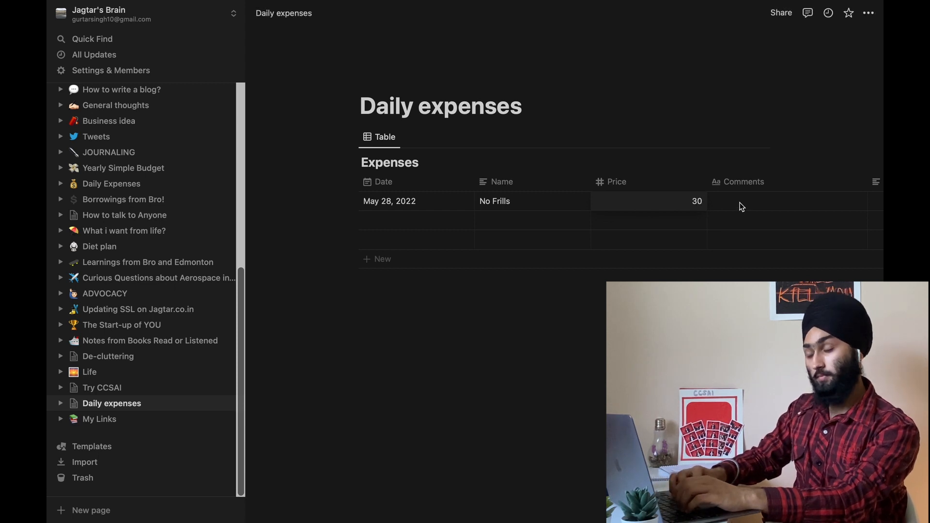
click(648, 201)
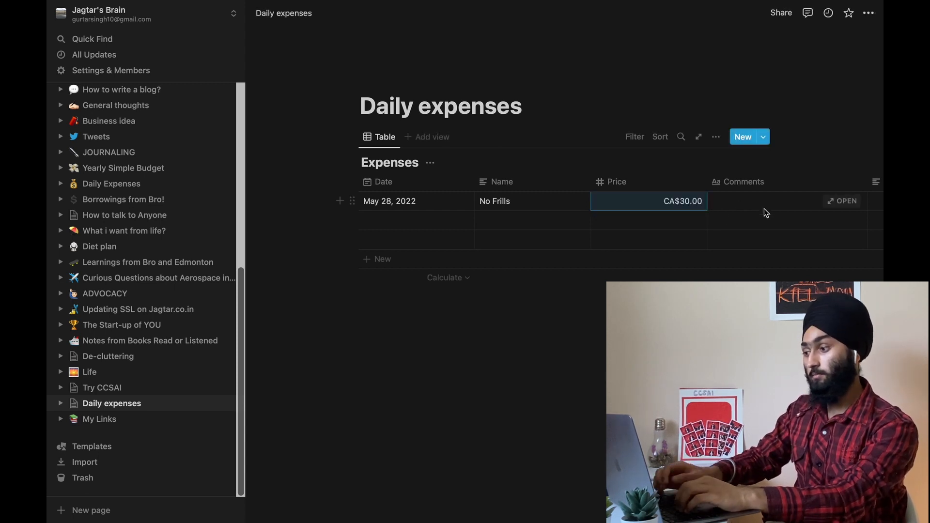
text(Milk,)
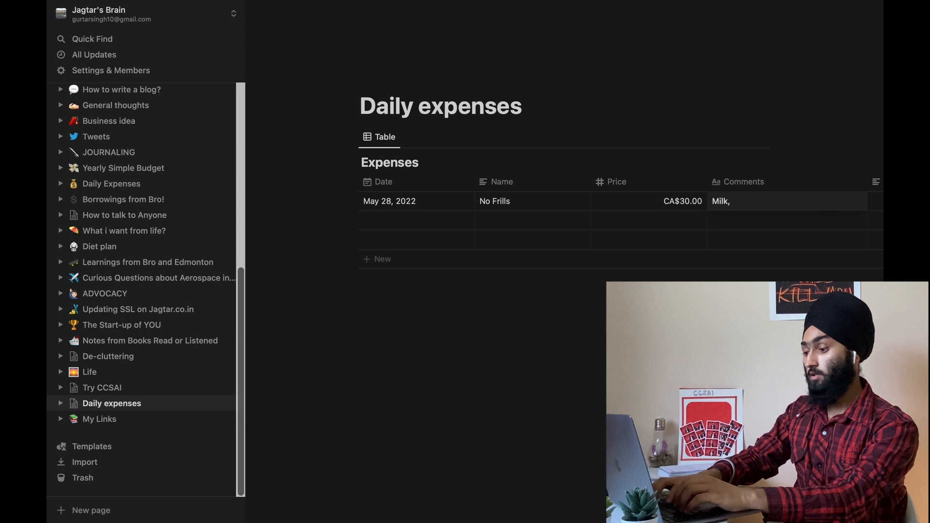
text(Chips)
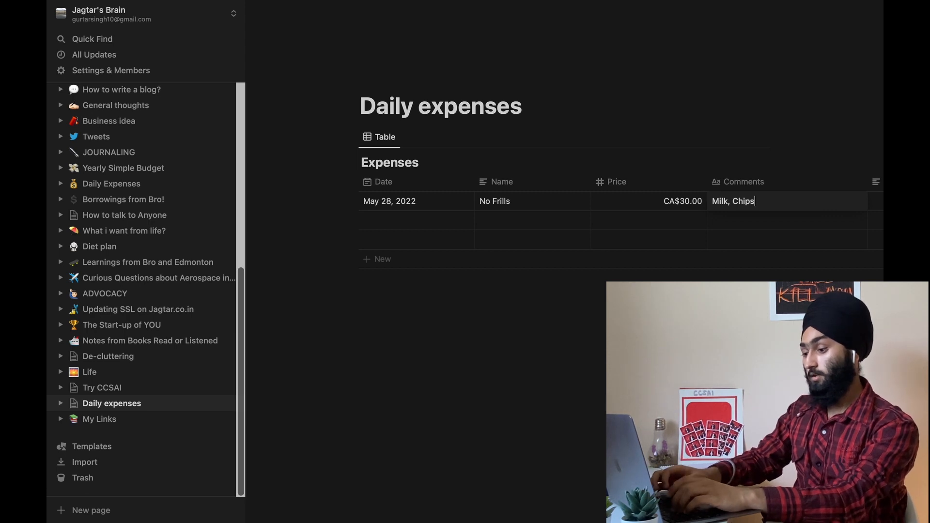
text(etc.)
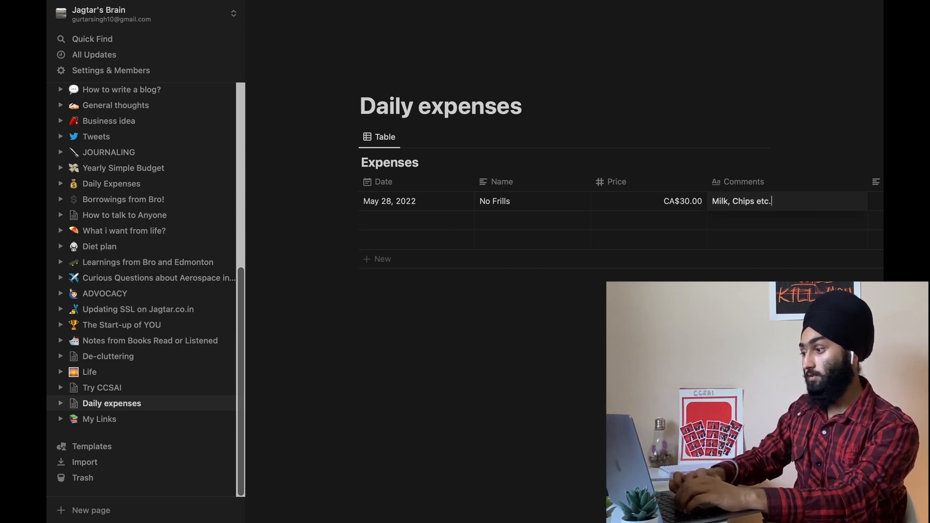
mouse_move(629, 203)
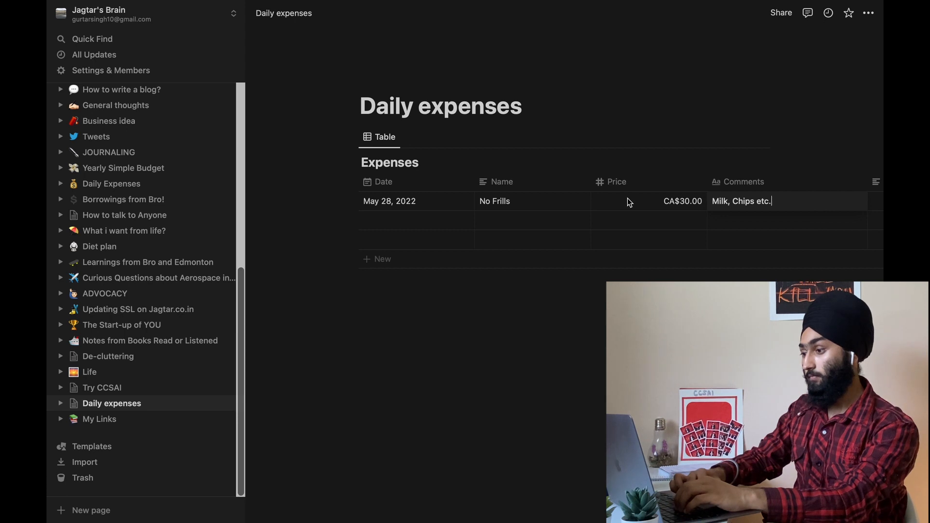
mouse_move(762, 182)
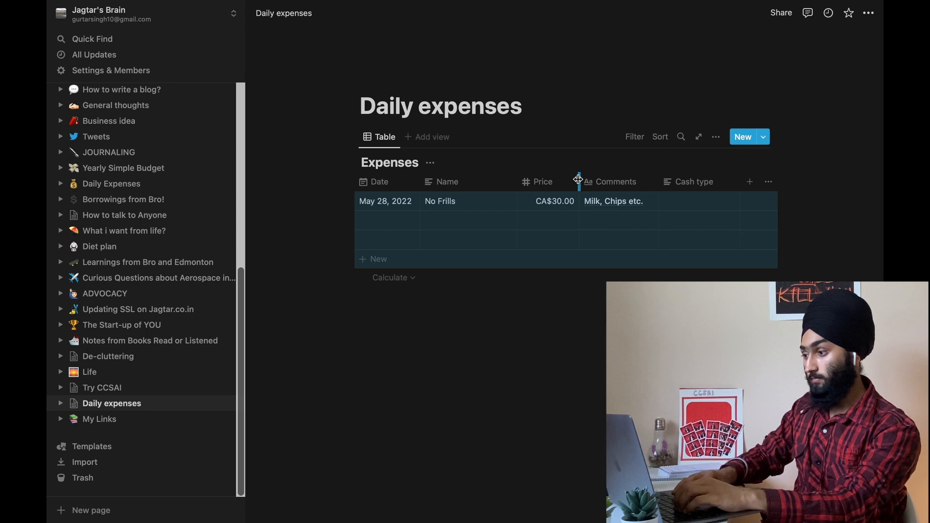
Step: Add a 'Tags' column at the end for tagging the No Frills expense as Grocery
click(748, 181)
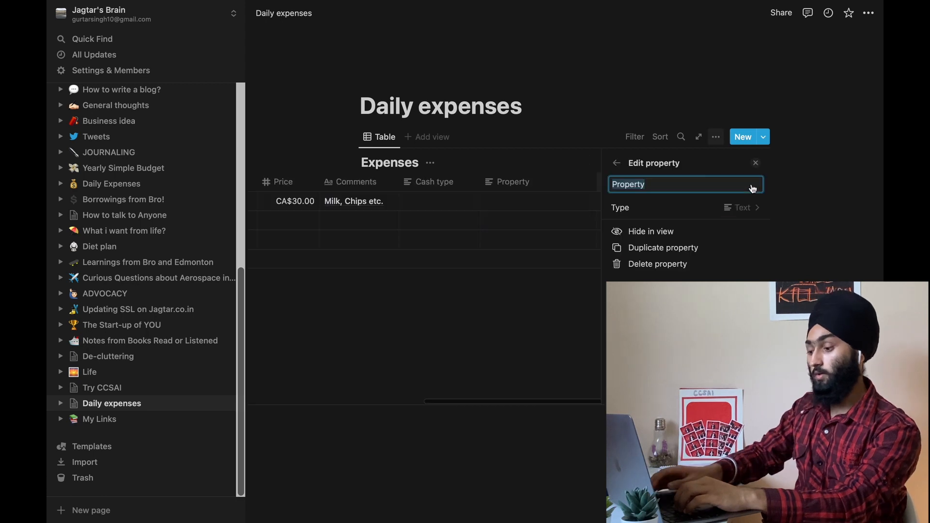
text(Tags)
click(541, 201)
text(Grocery)
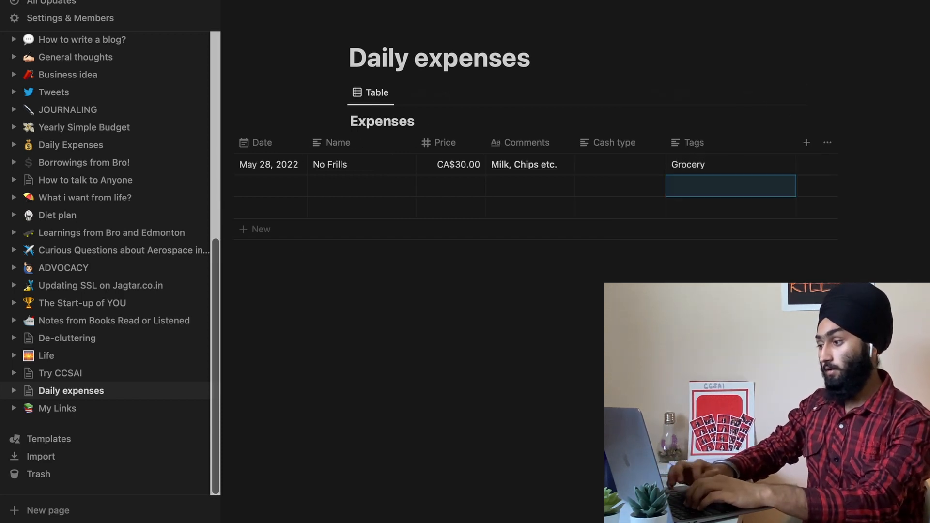
Step: Make Tags a Multi-select property and create a new 'Fixed expenses' tag on the first entry
click(692, 143)
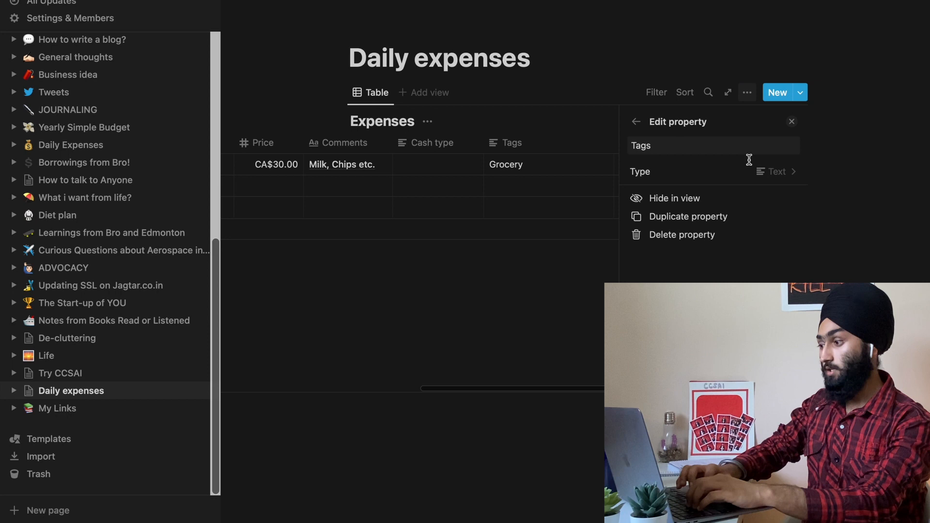
click(775, 172)
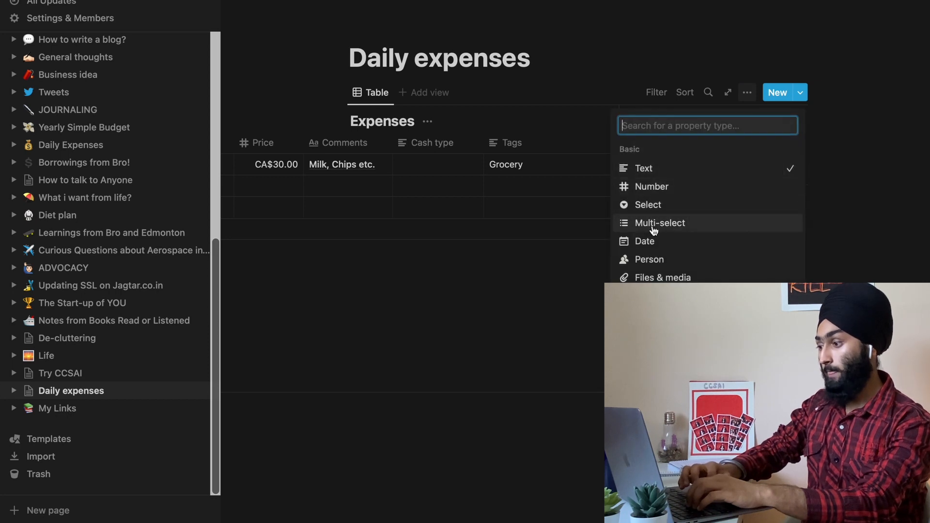
click(648, 204)
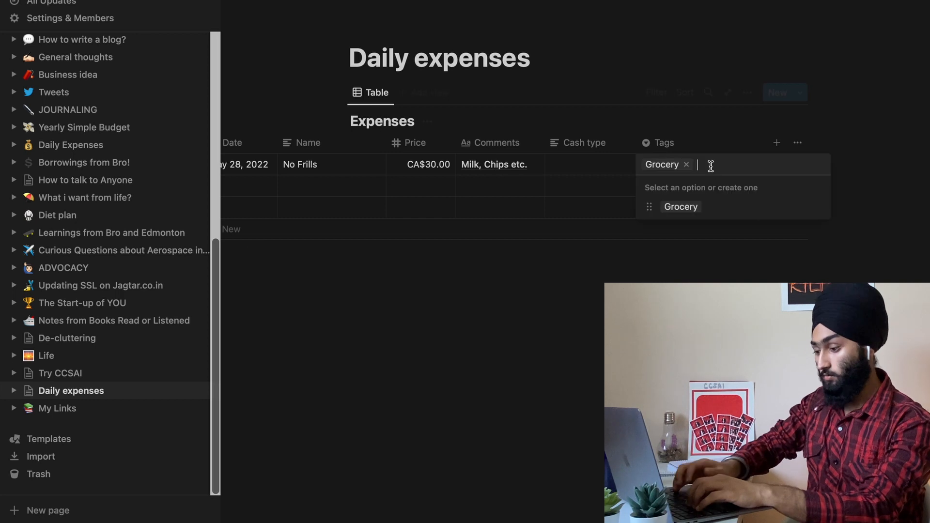
text(Fixed)
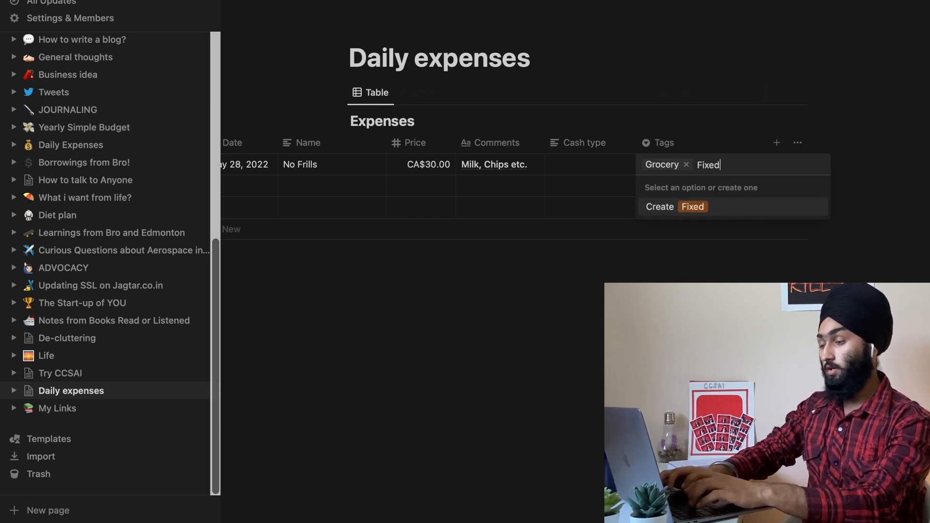
text(expense)
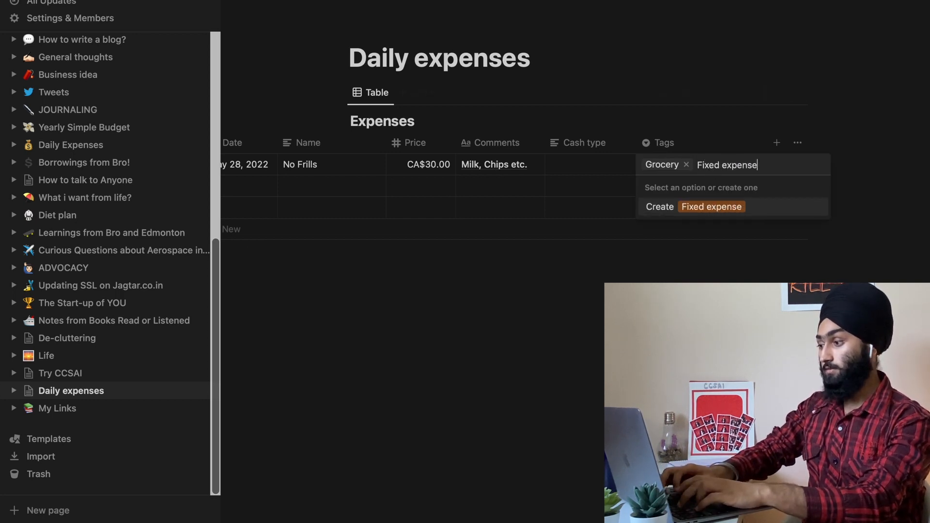
click(694, 206)
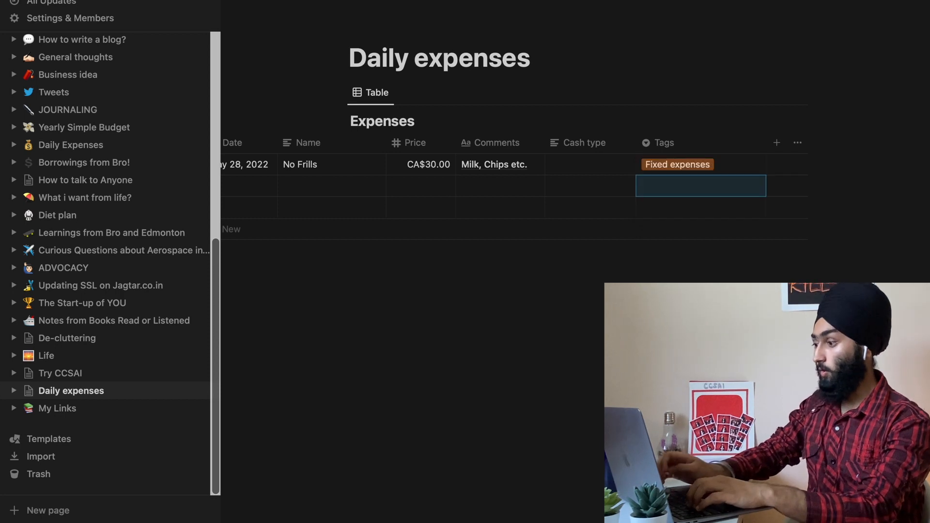
mouse_move(701, 191)
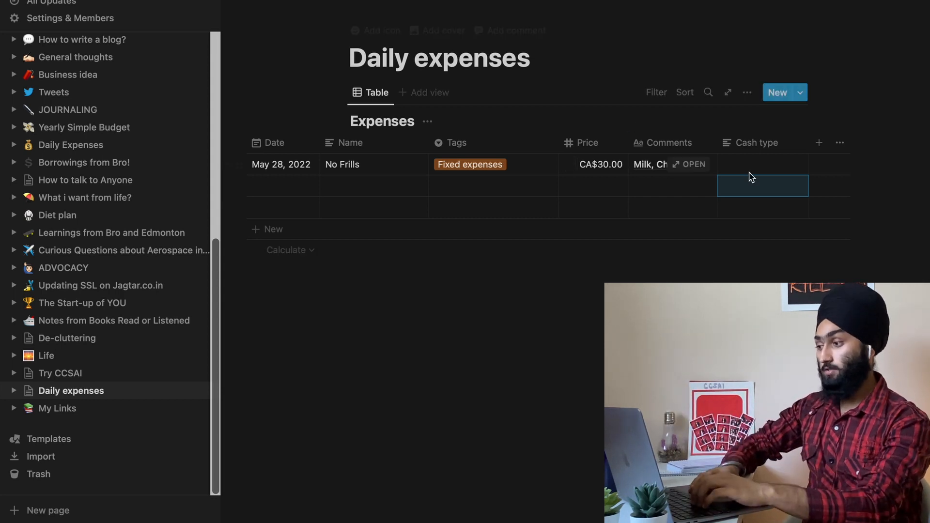
Step: Change Cash type to a Select property and create the Cash option on the first entry
click(762, 164)
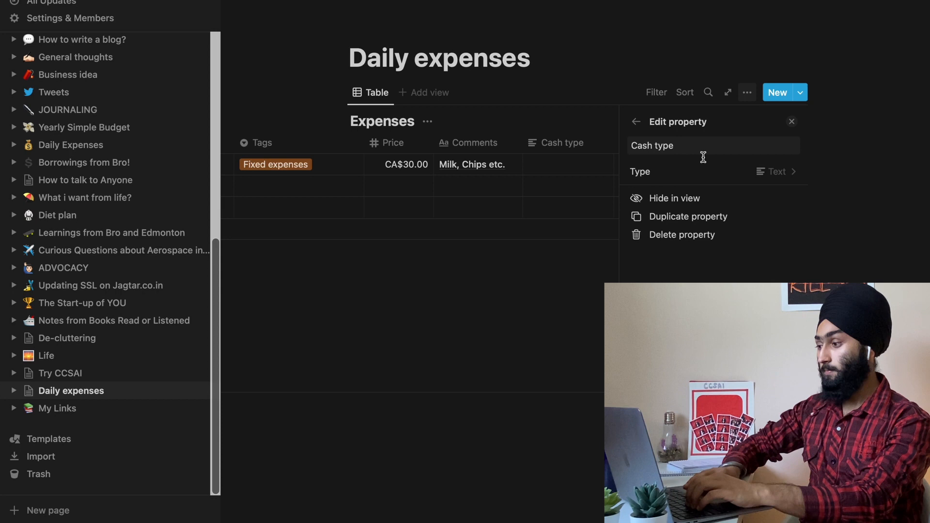
click(773, 172)
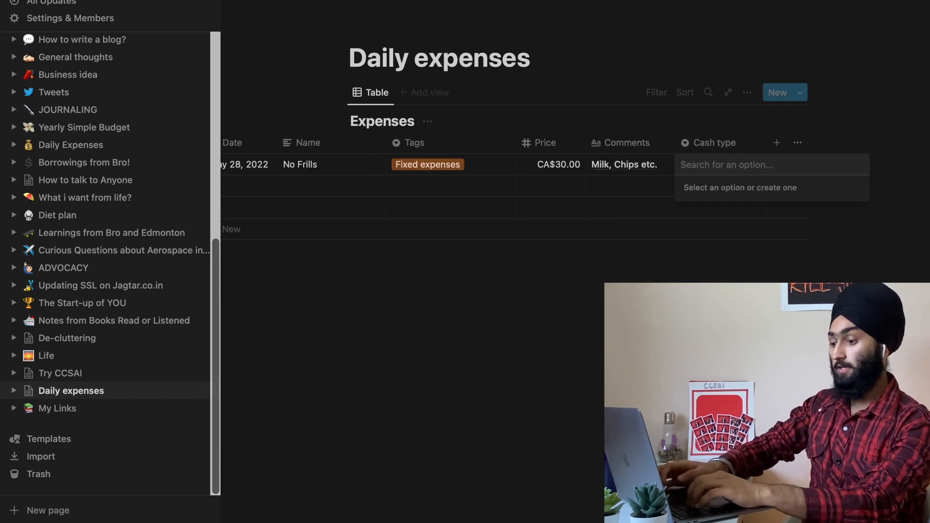
text(Cash)
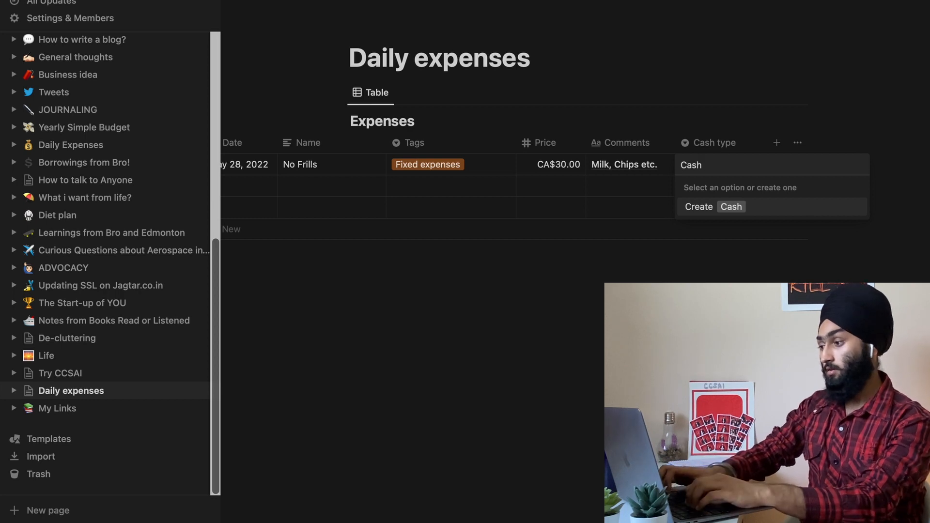
click(731, 206)
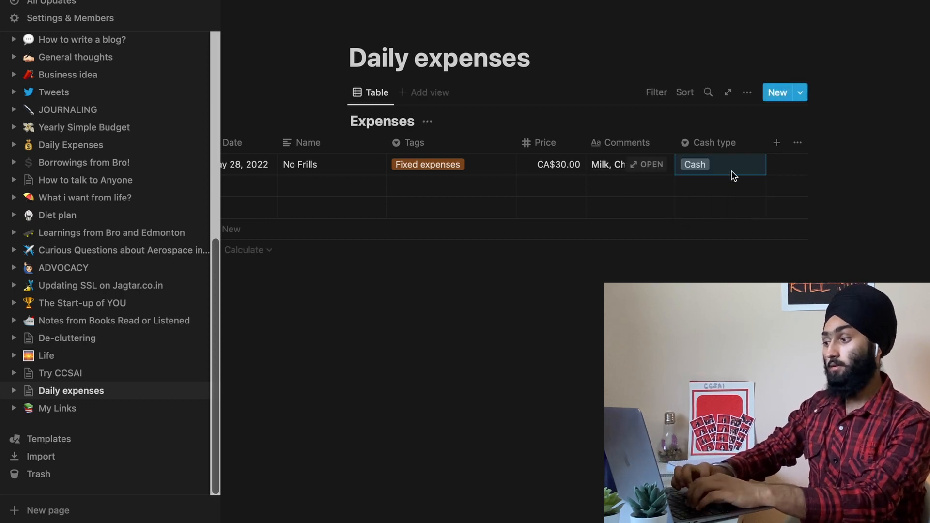
Step: Add debit and credit options, leaving the first entry marked debit and reviewing the choices
text(debit)
click(719, 186)
text(c)
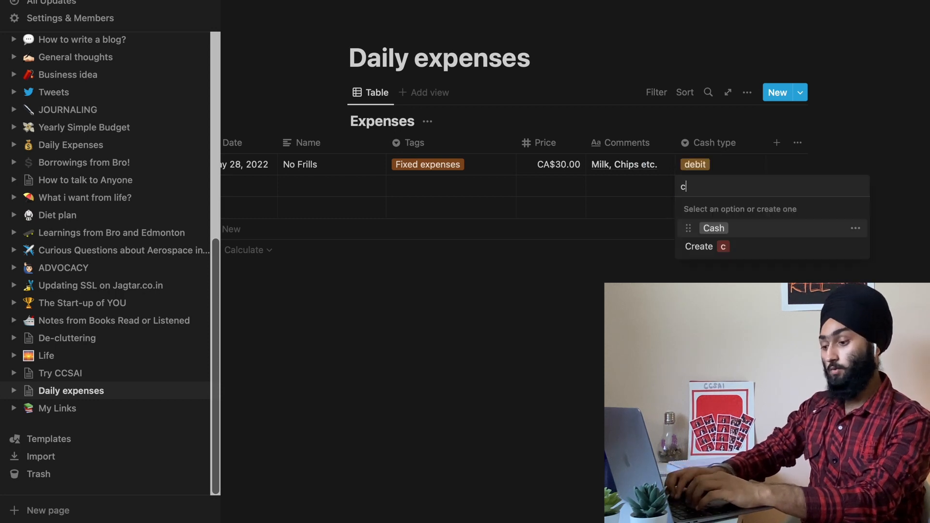
text(redit)
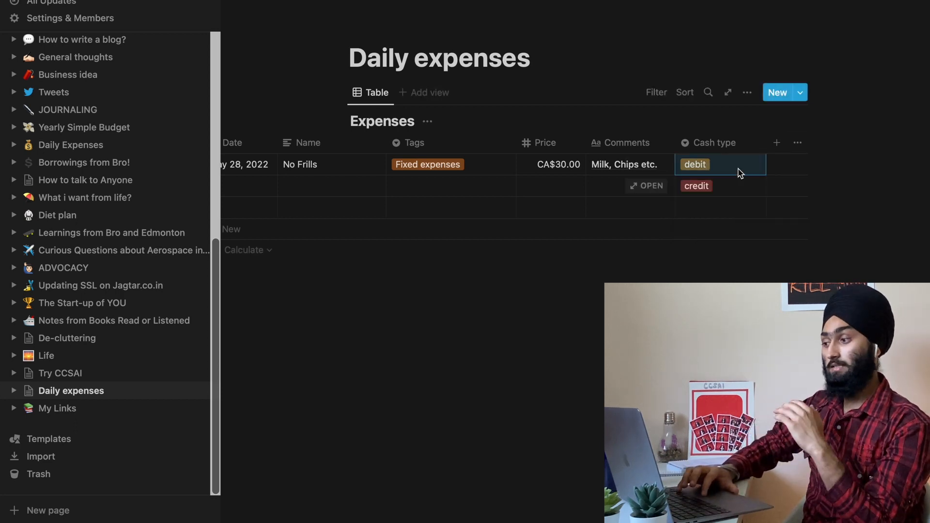
click(721, 165)
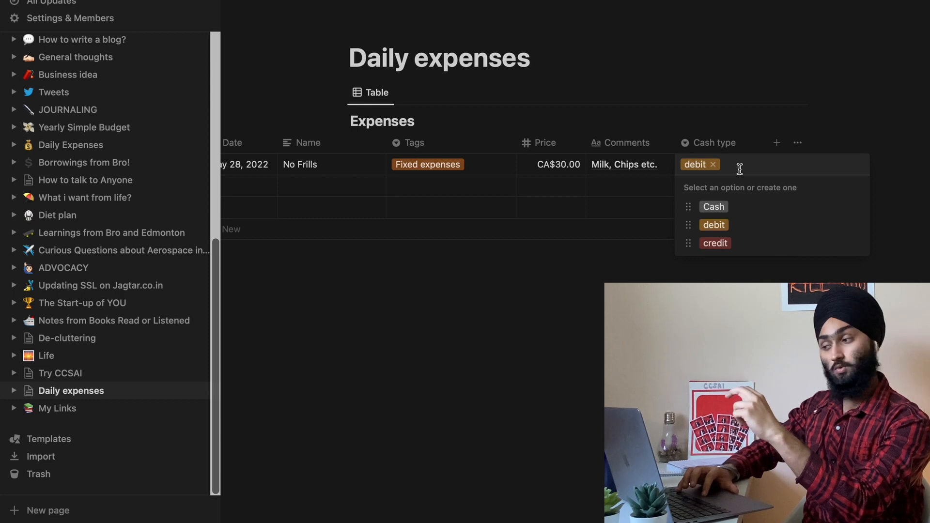
mouse_move(714, 224)
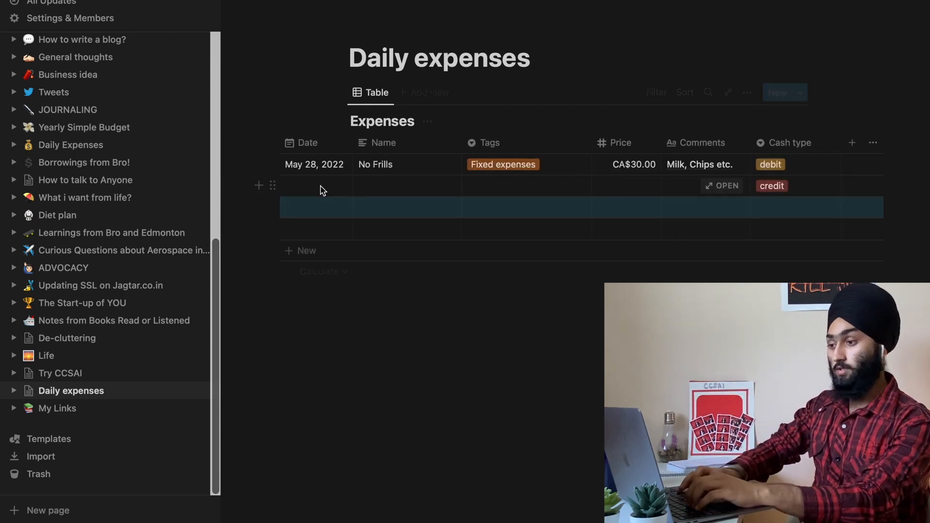
Step: Date the second entry June 2, 2022, name it Rent at 400, and retag the first as Grocery
click(314, 186)
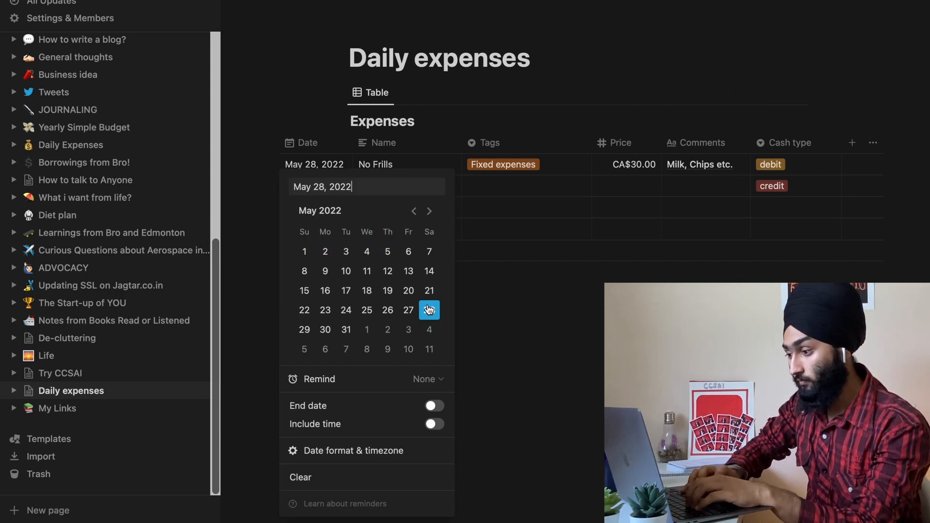
click(429, 211)
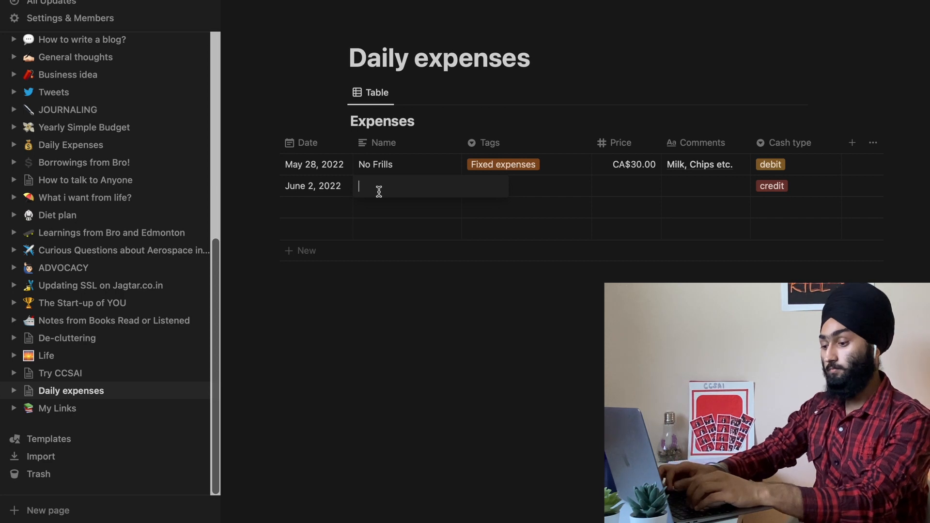
text(Rent)
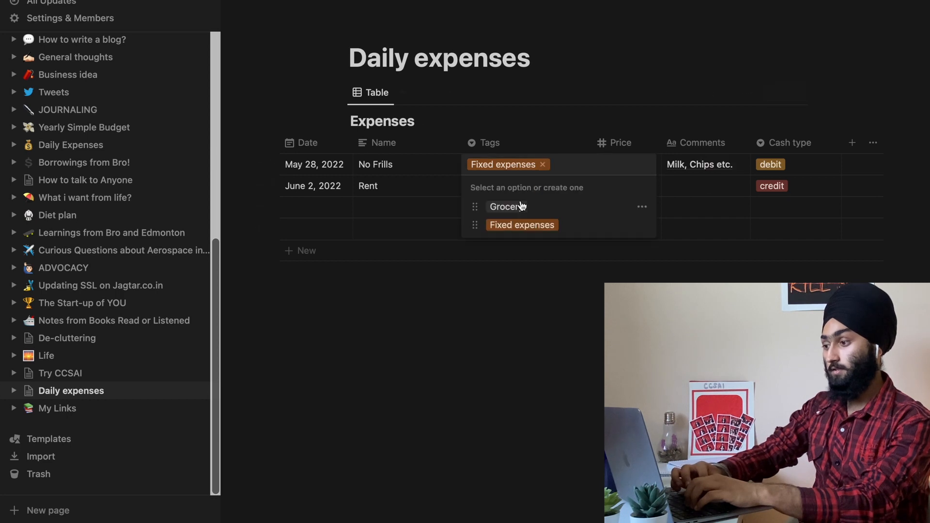
click(507, 206)
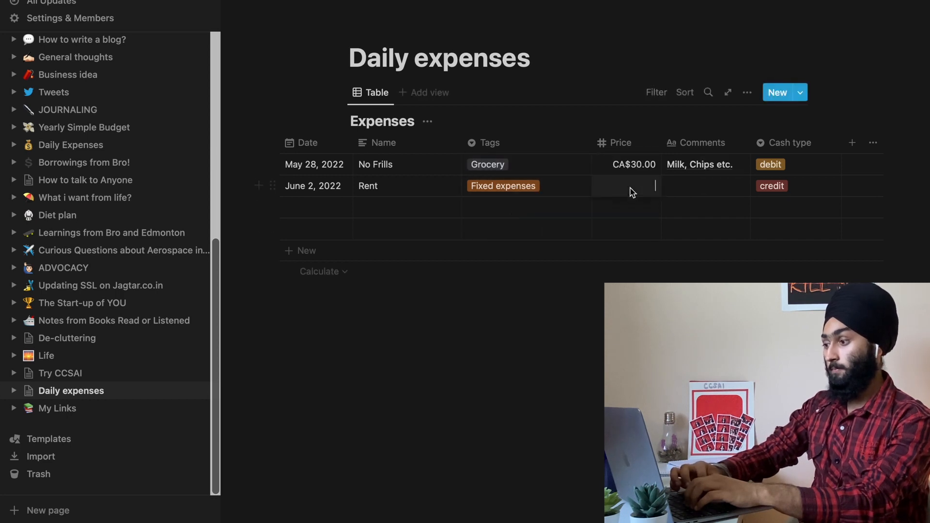
text(400)
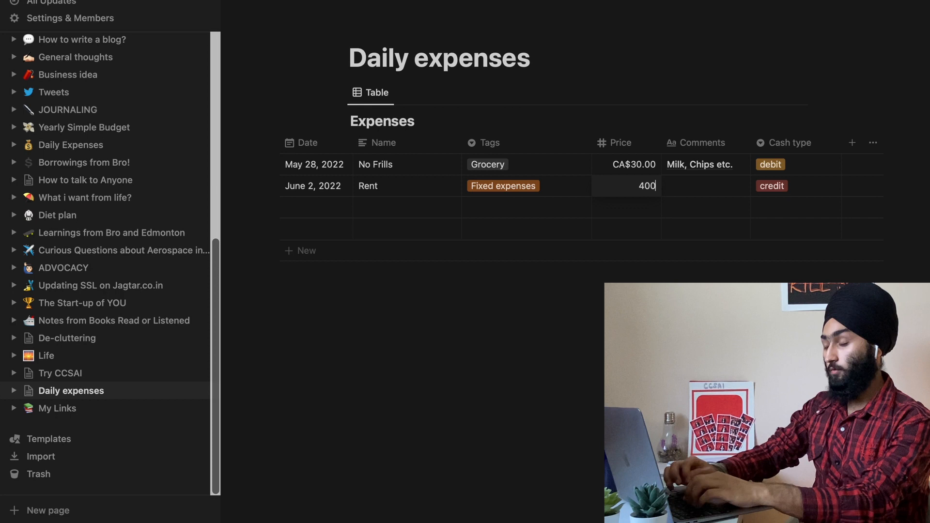
Step: Mark the Rent entry as Cash with Fixed expenses, then sort the table by Date, newest first
click(368, 186)
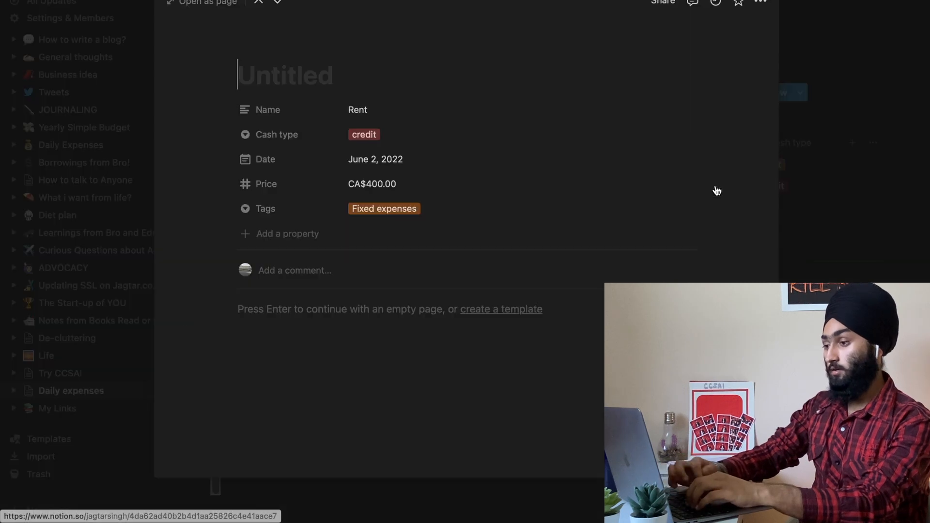
click(258, 2)
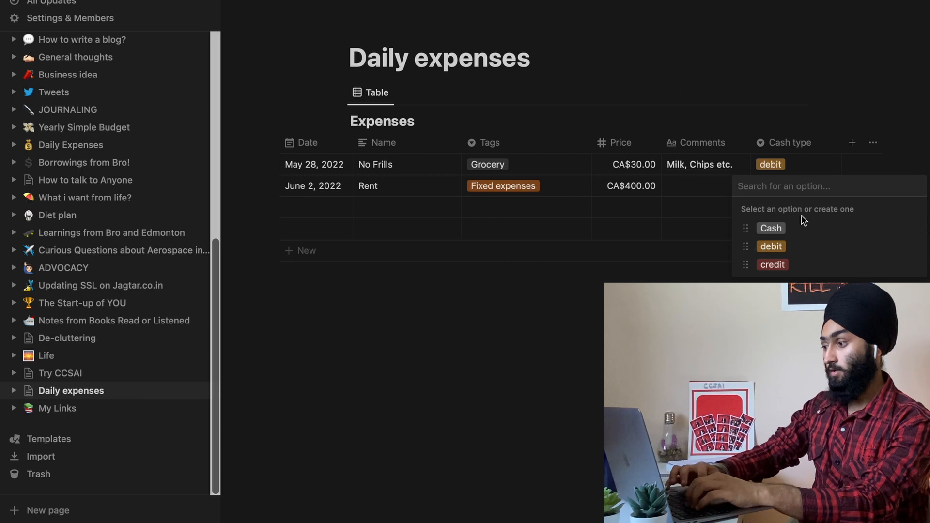
click(770, 227)
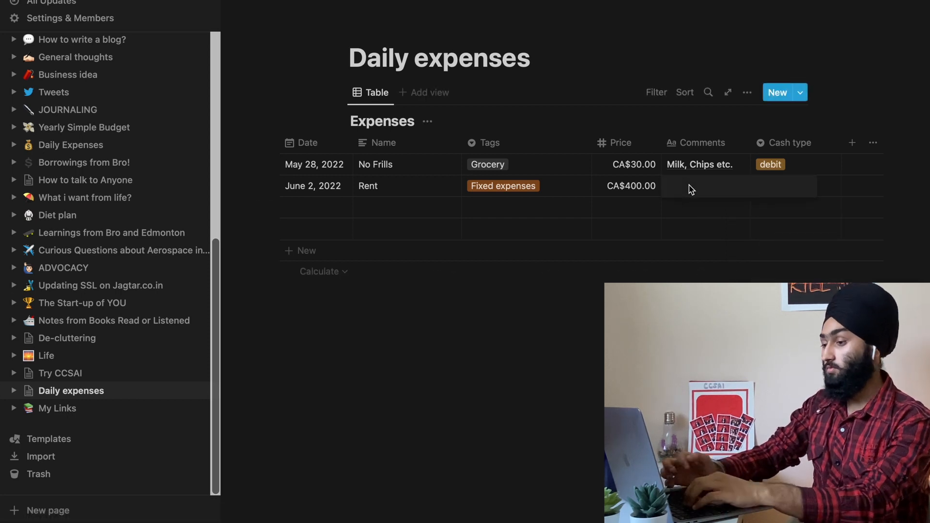
click(706, 186)
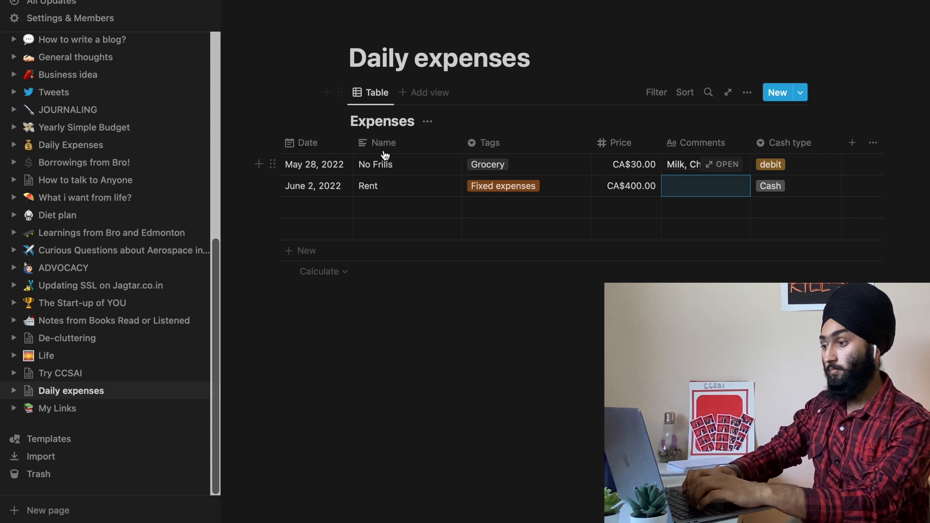
click(685, 92)
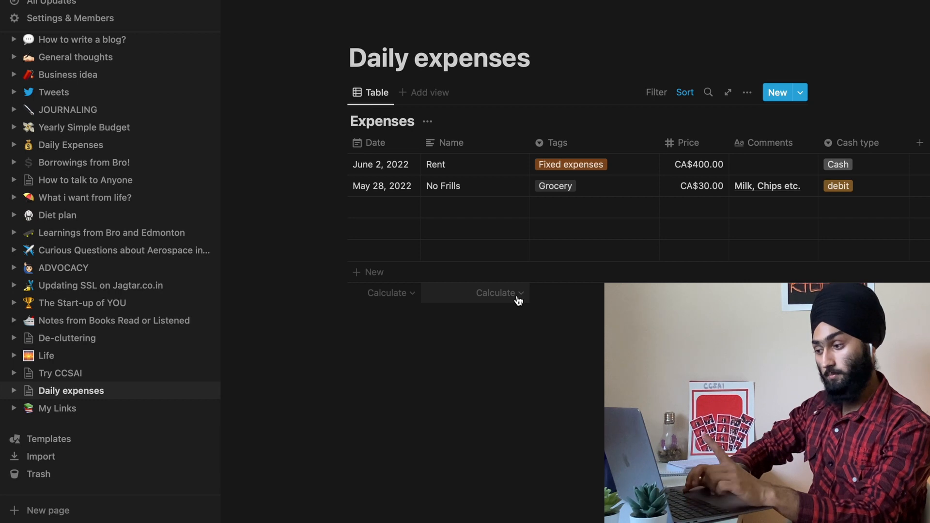
Step: Show a count of all rows under the Name column
click(496, 293)
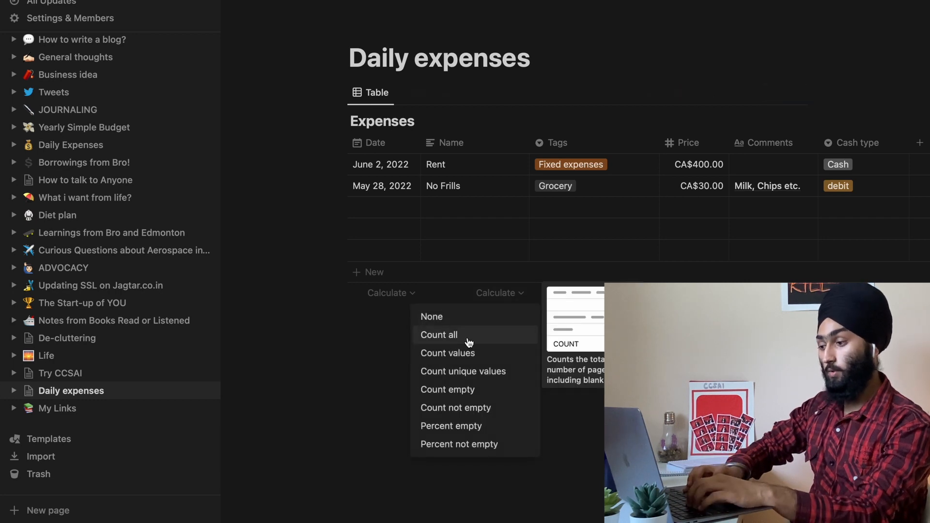
click(439, 334)
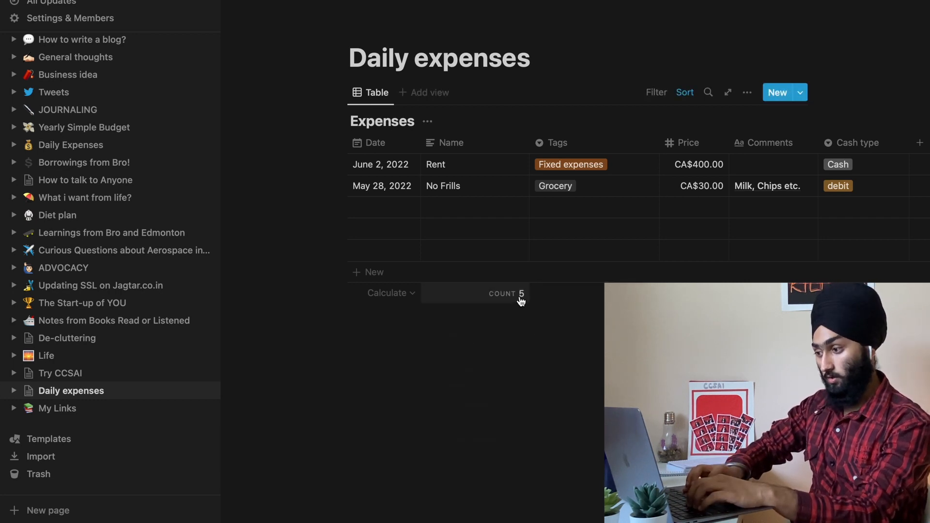
mouse_move(432, 247)
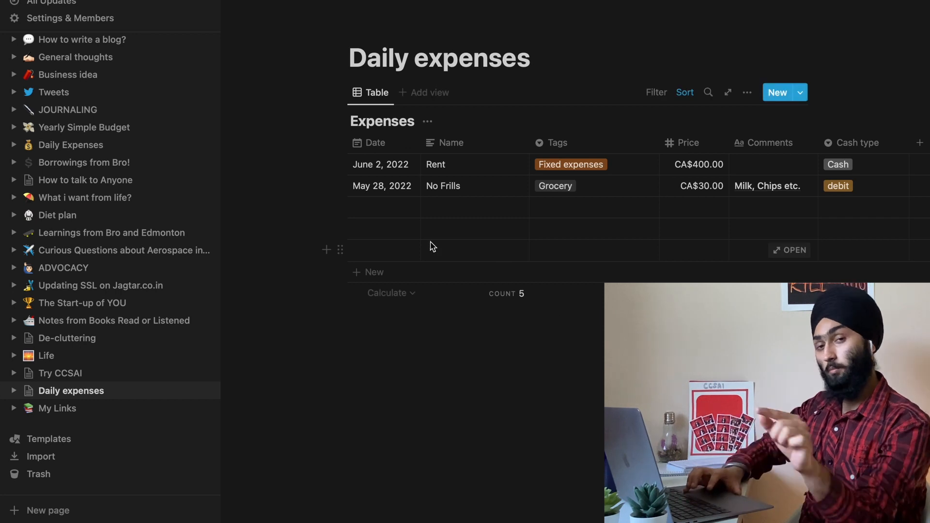
mouse_move(340, 249)
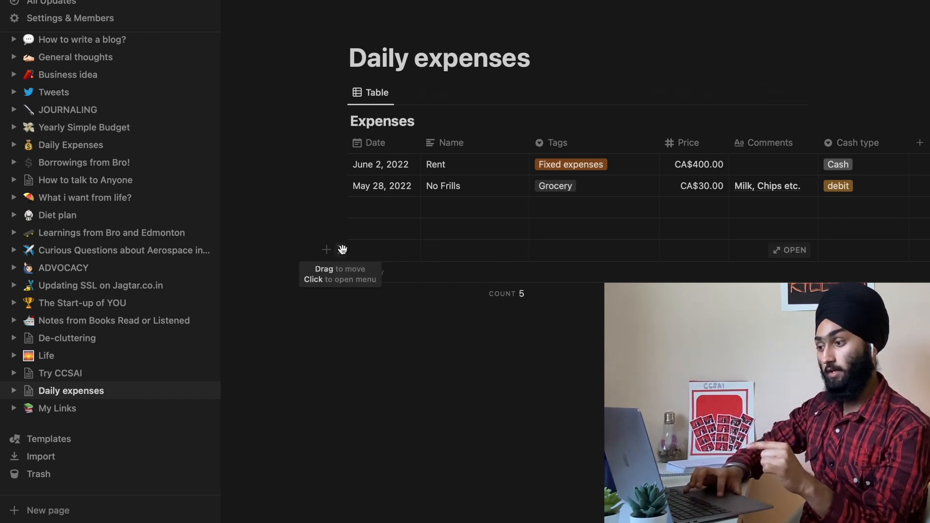
Step: Total the Price column with Sum, showing CA$430.00 in the table footer
click(698, 271)
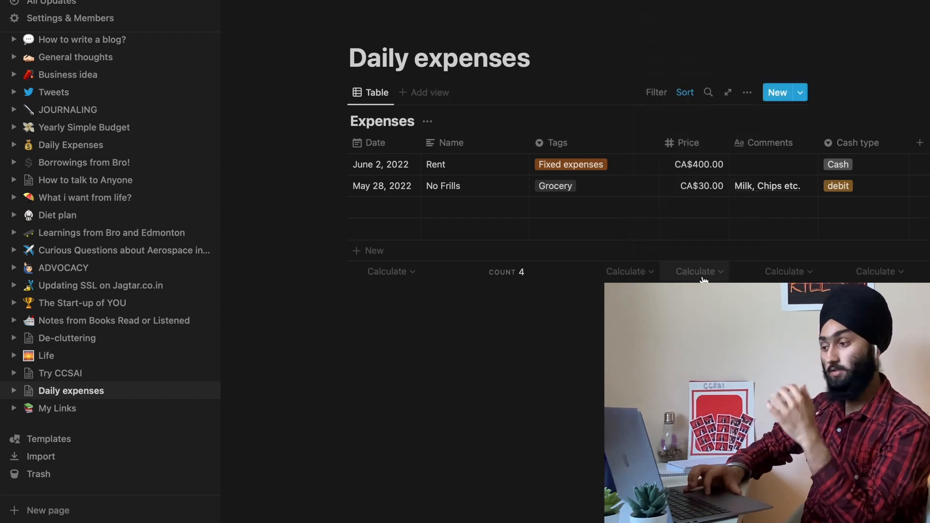
click(698, 272)
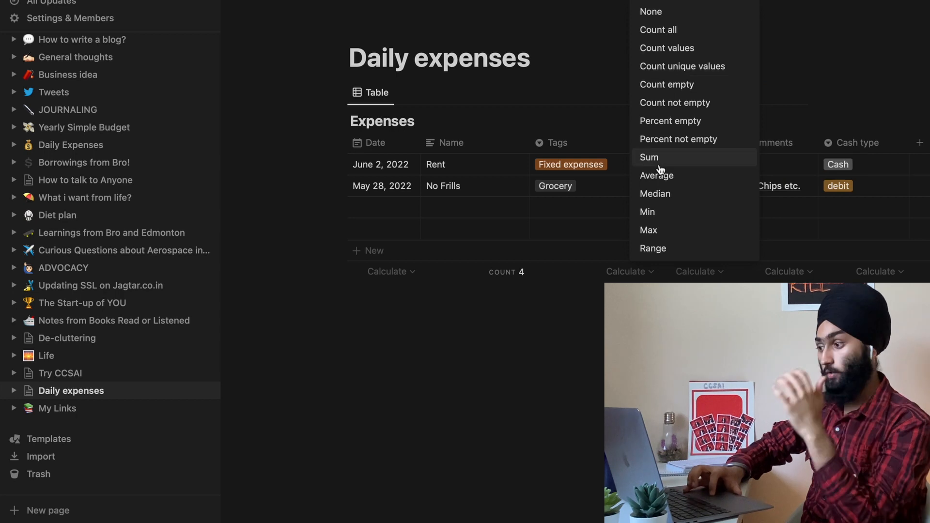
click(648, 157)
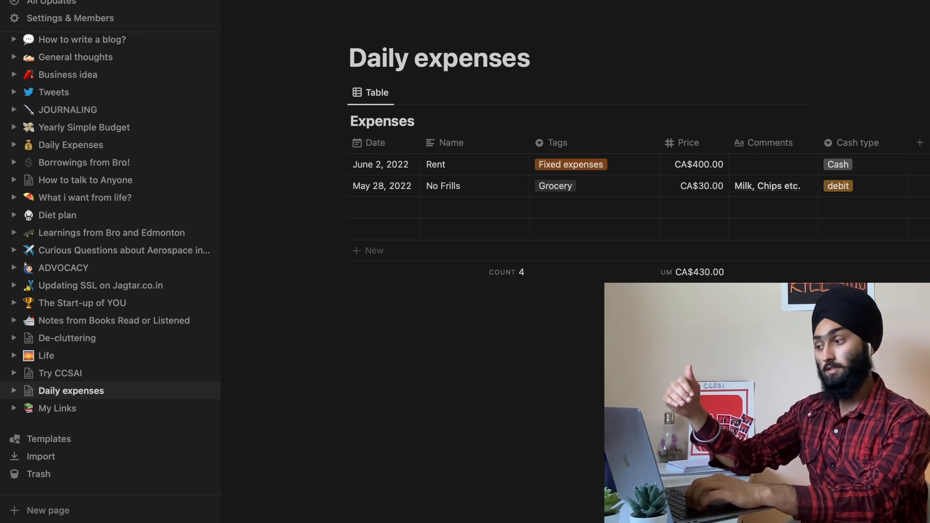
mouse_move(522, 175)
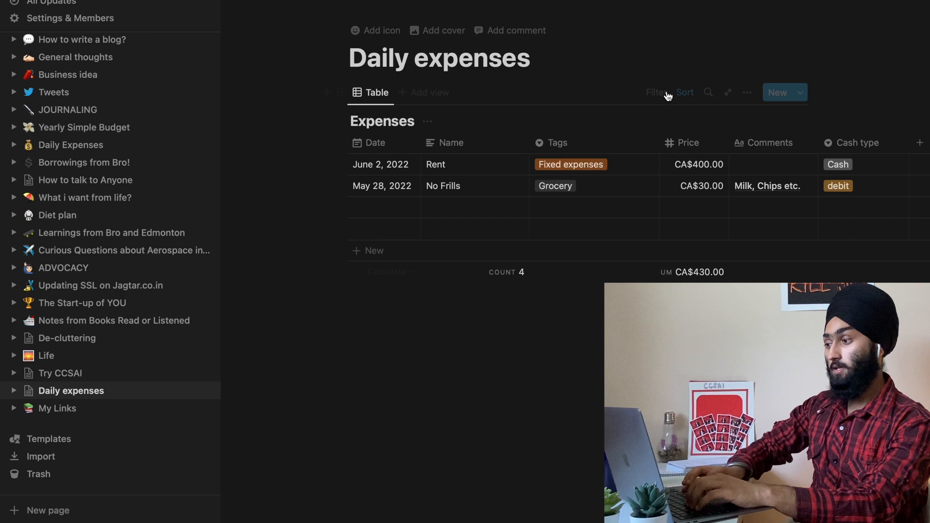
Step: Sort by Date, trying Ascending, then settle on Descending so Rent lists above No Frills
click(683, 92)
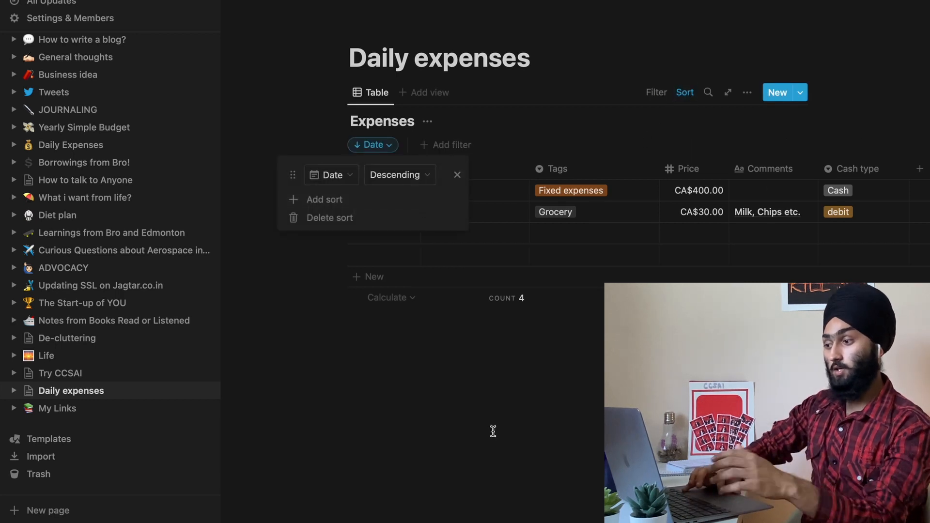
click(456, 175)
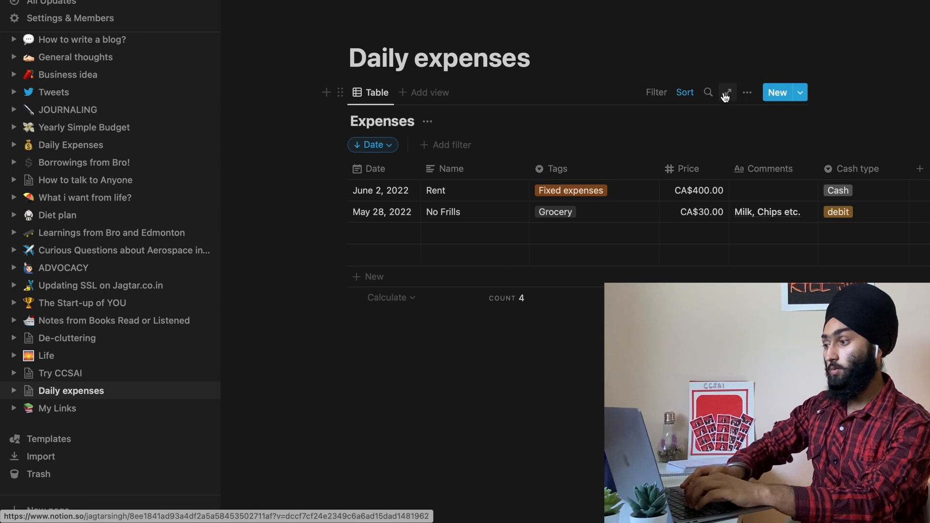
click(685, 92)
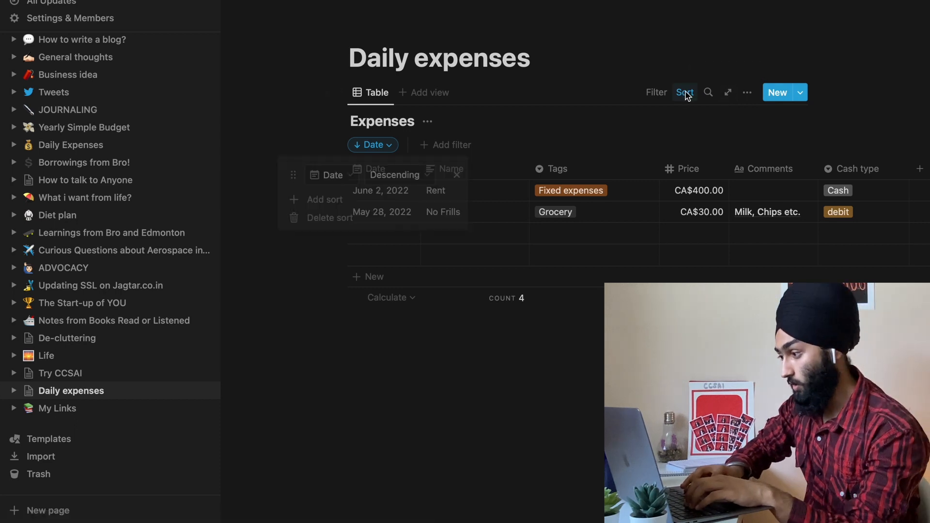
click(331, 175)
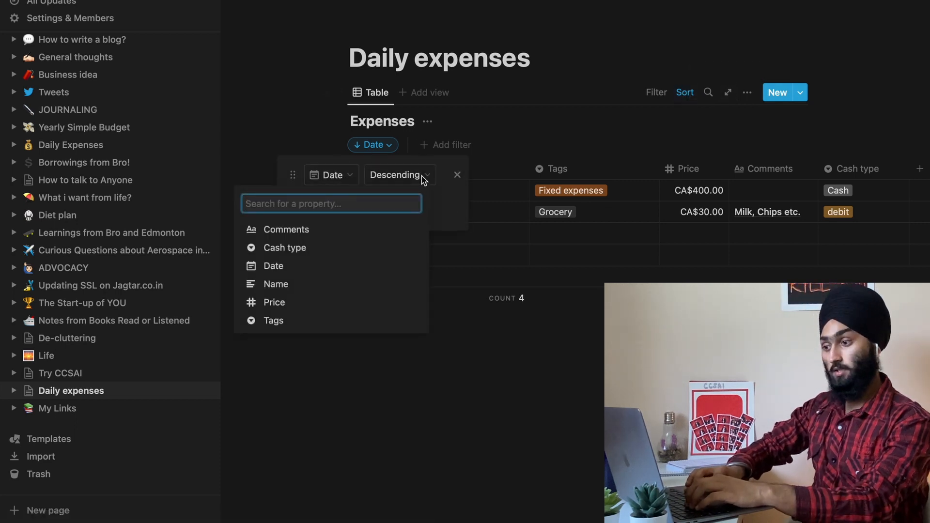
click(395, 175)
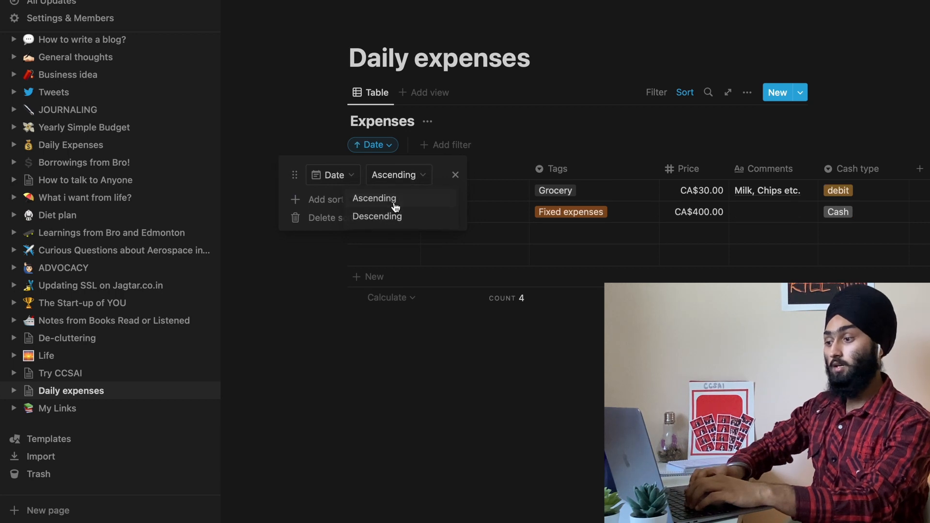
click(377, 216)
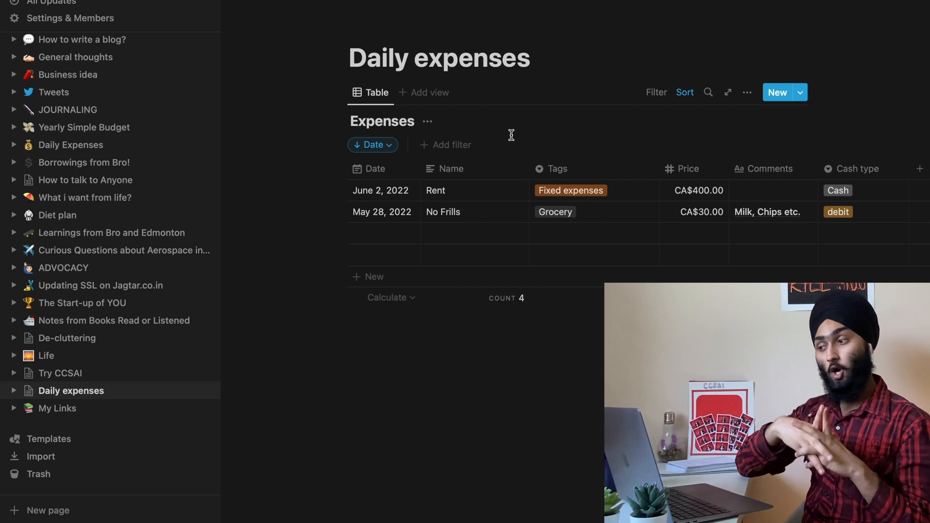
mouse_move(497, 143)
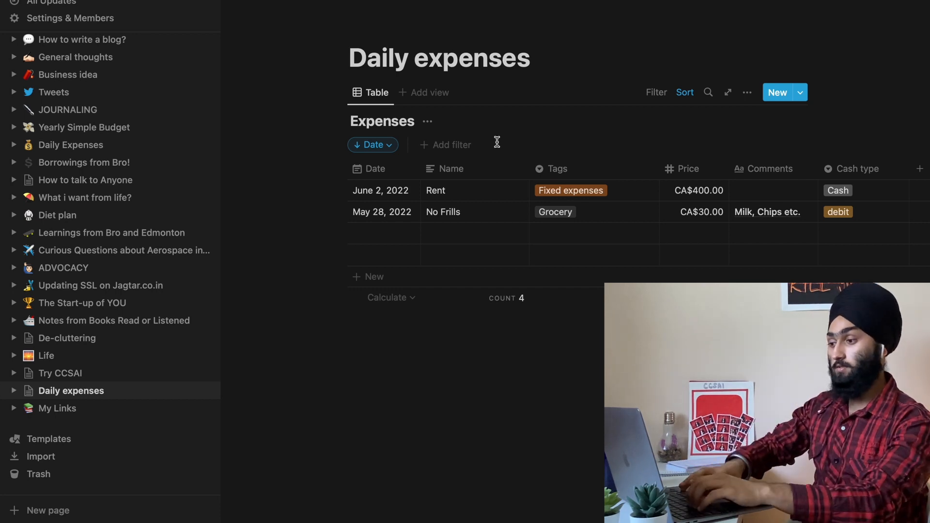
scroll(up, 3)
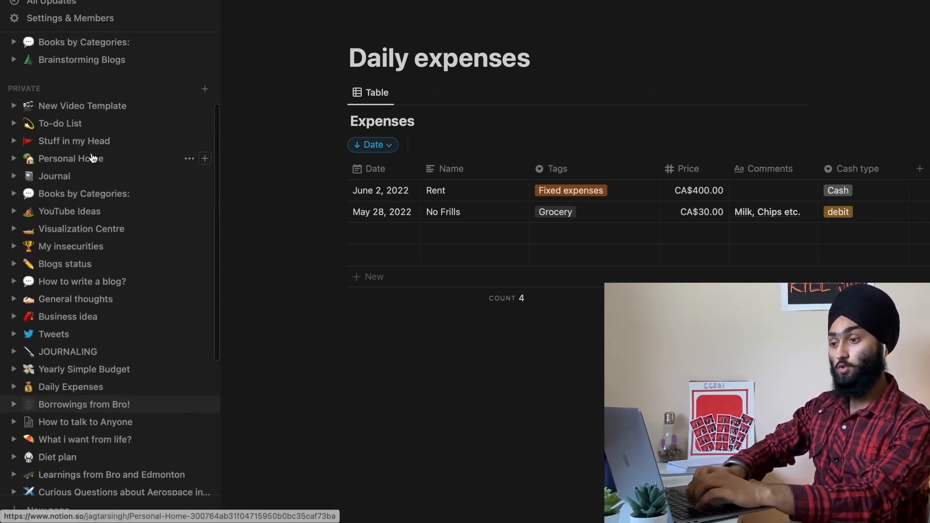
Step: Open Daily Expenses from the sidebar and scroll its Eagle eye view of May 2022 and other months
scroll(up, 3)
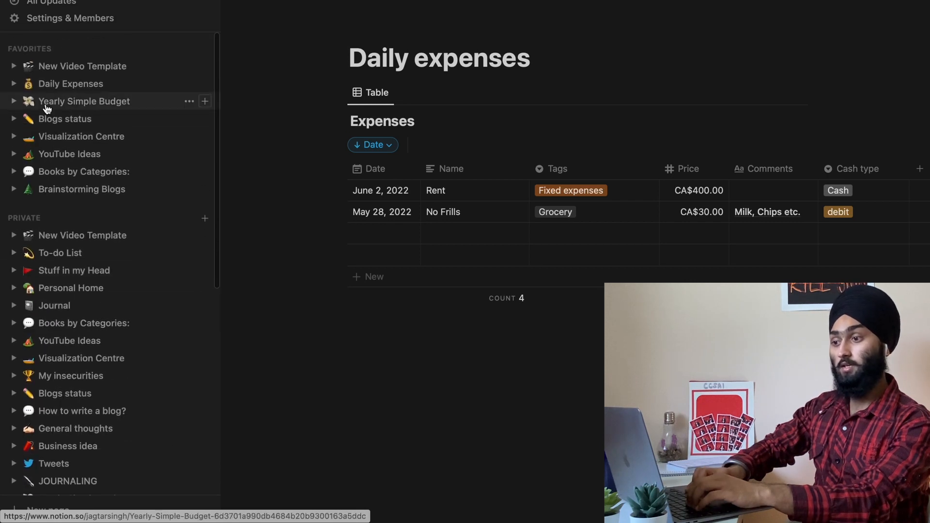
click(70, 84)
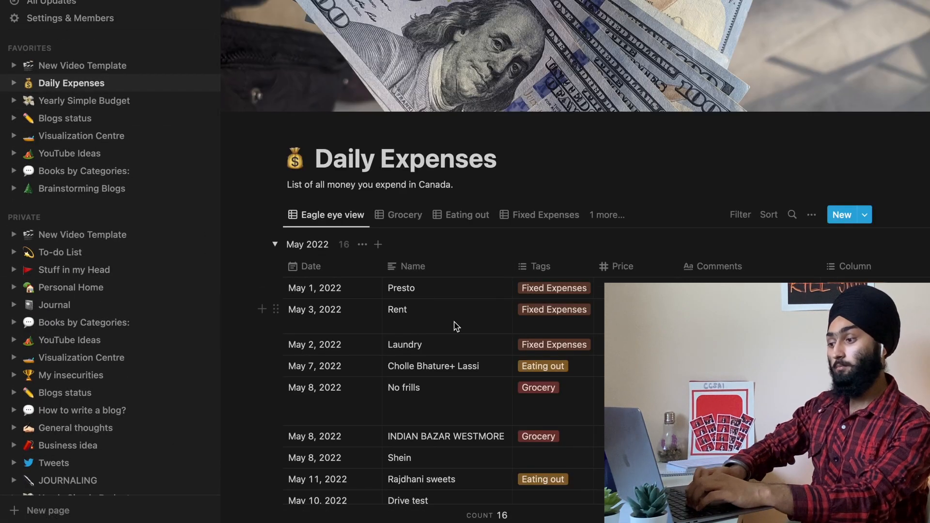
scroll(down, 3)
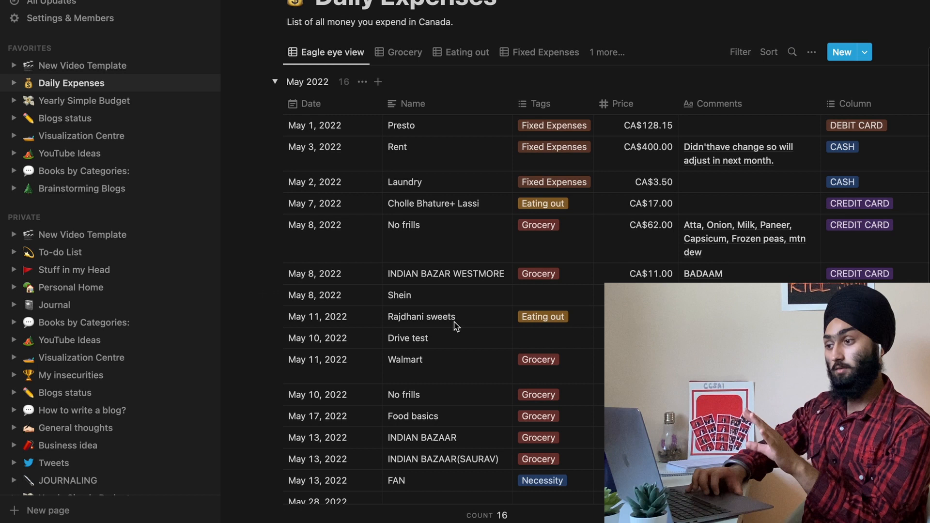
scroll(up, 3)
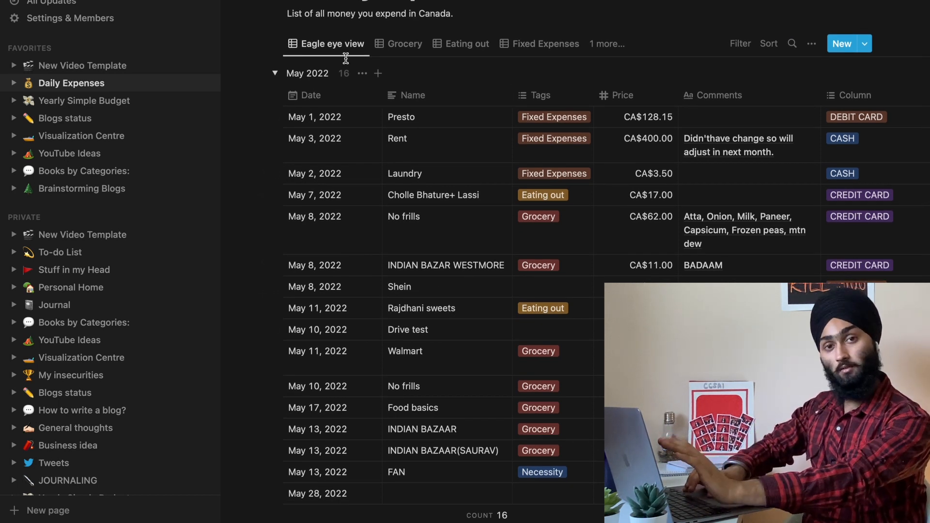
scroll(down, 3)
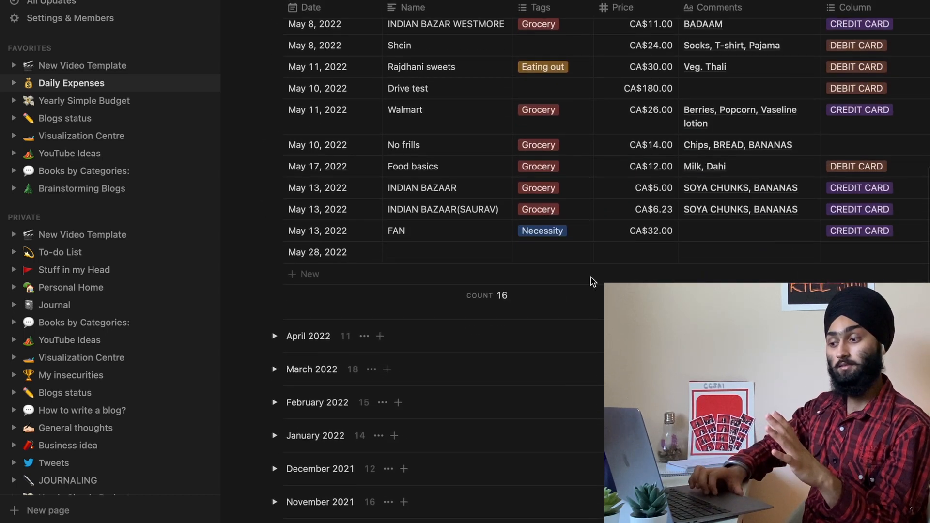
scroll(up, 3)
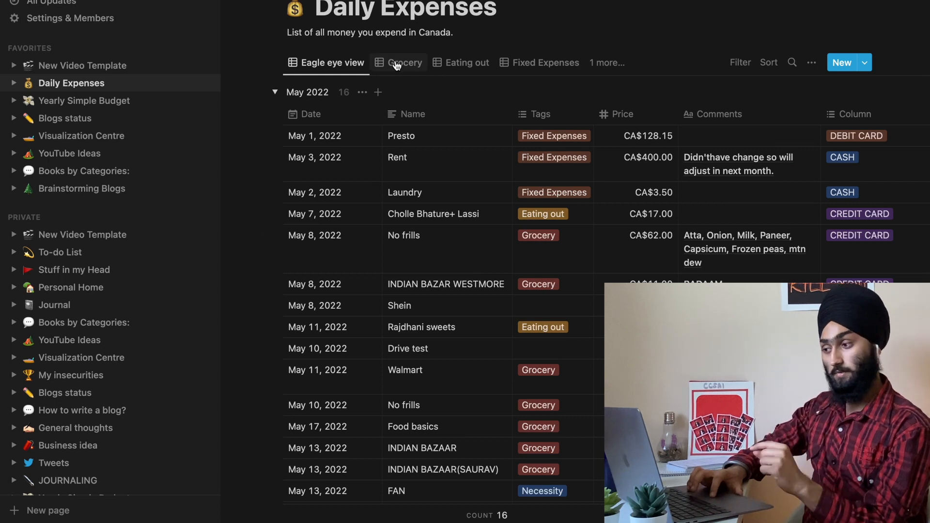
Step: Switch through the Grocery and Eating out views, ending on Fixed Expenses (3 May entries, CA$531.65)
click(405, 62)
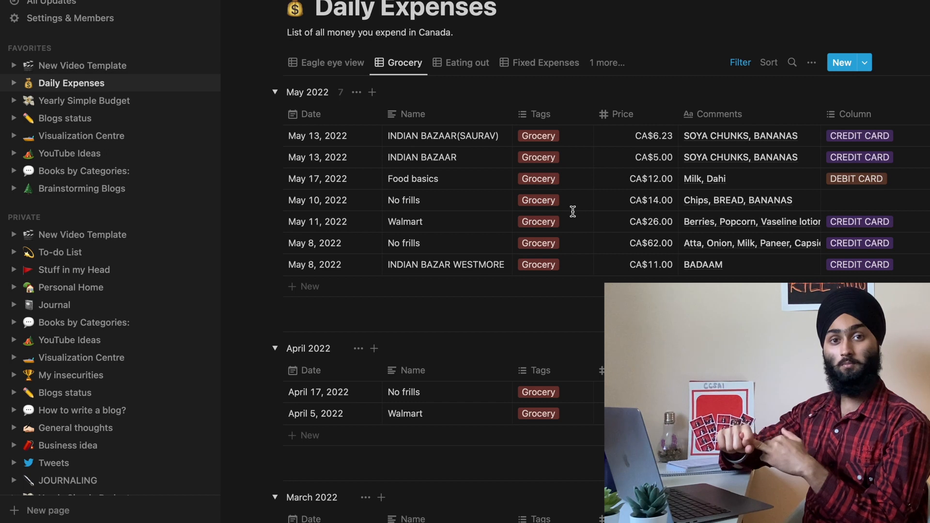
mouse_move(468, 62)
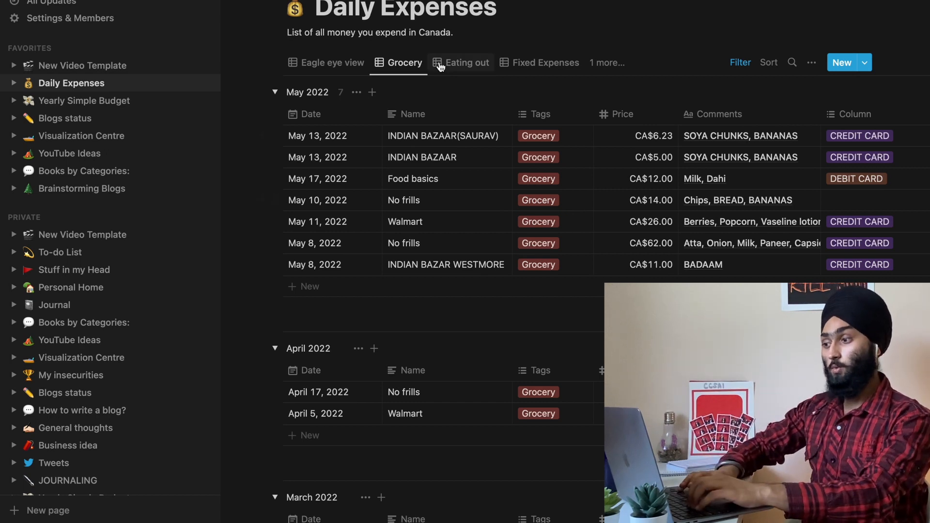
click(544, 62)
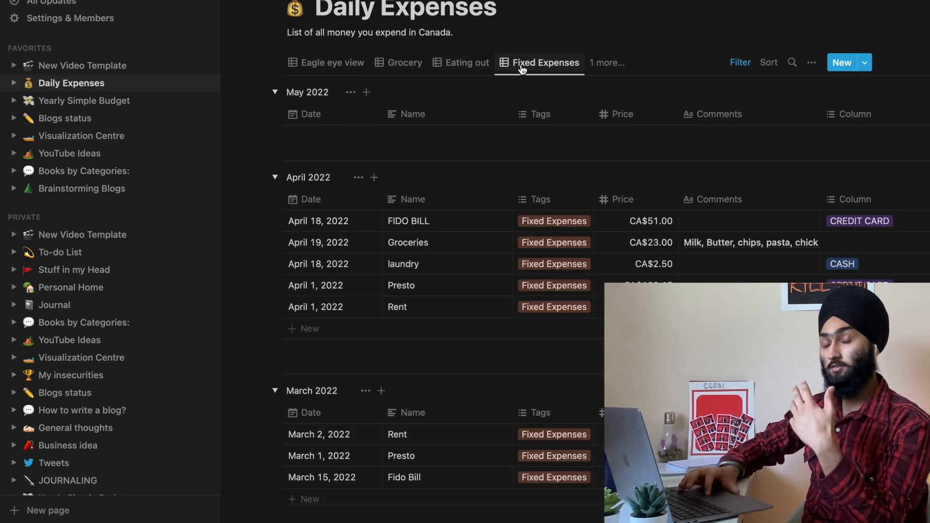
click(274, 92)
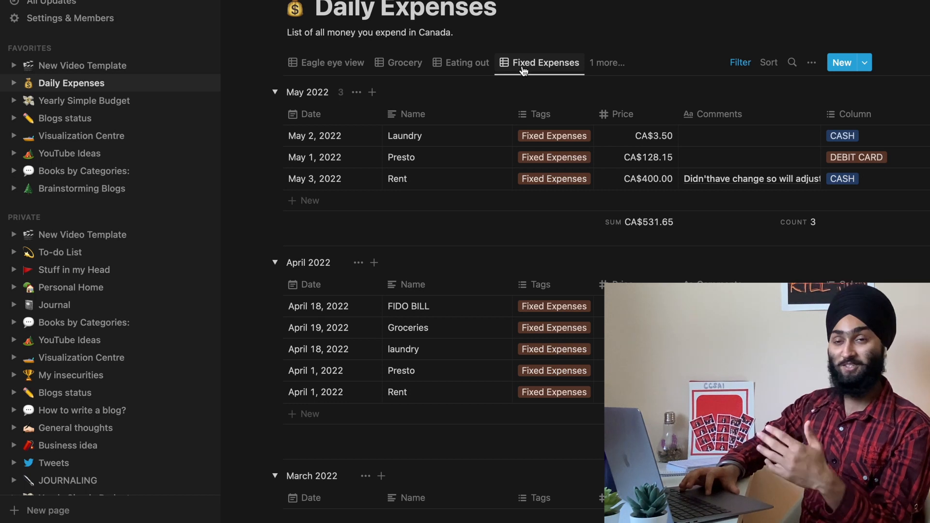